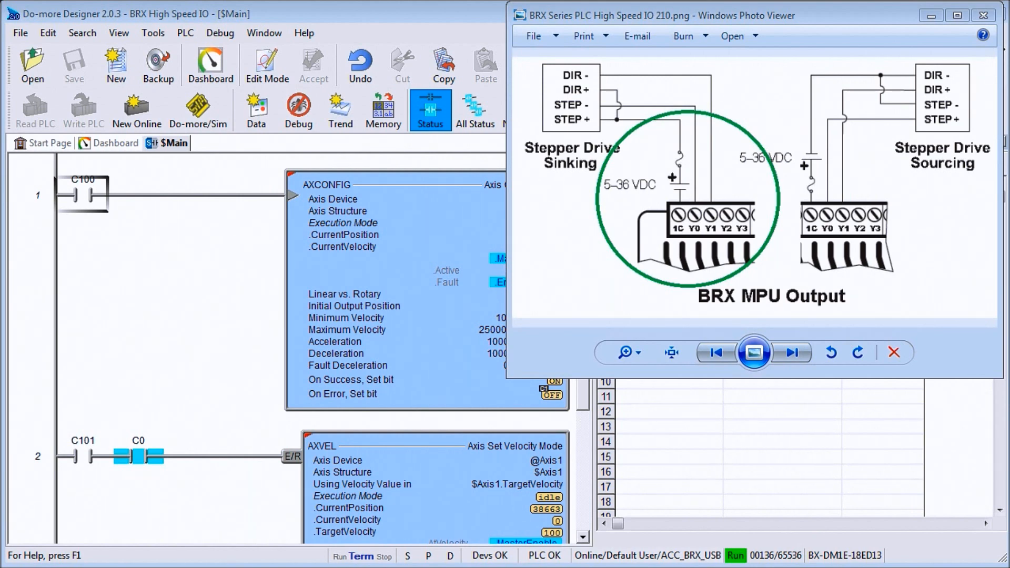
Close the Photo Viewer showing the BRX sinking/sourcing input wiring diagram
{"action": "left_click", "coordinate": [792, 352]}
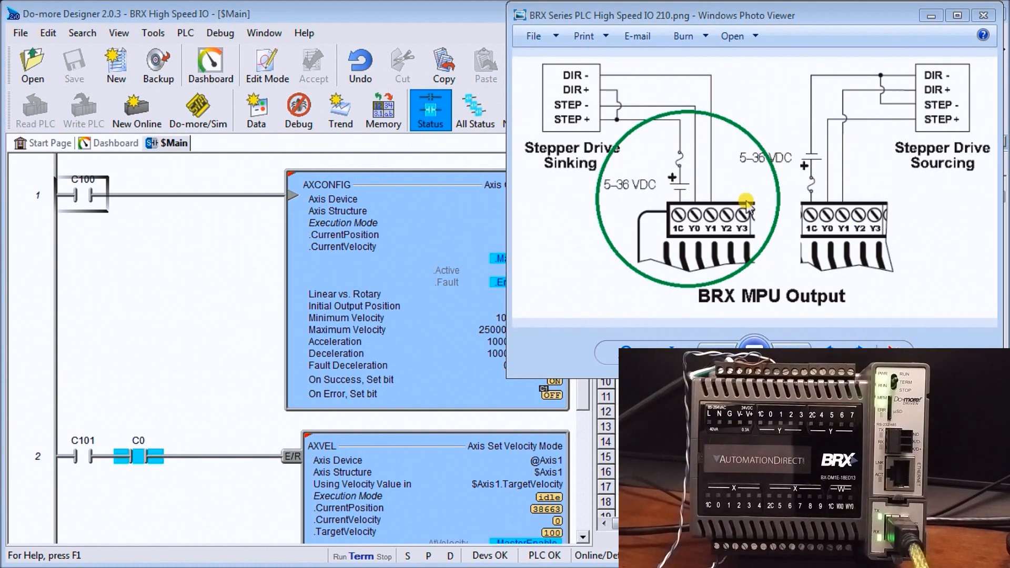
{"action": "mouse_move", "coordinate": [883, 193]}
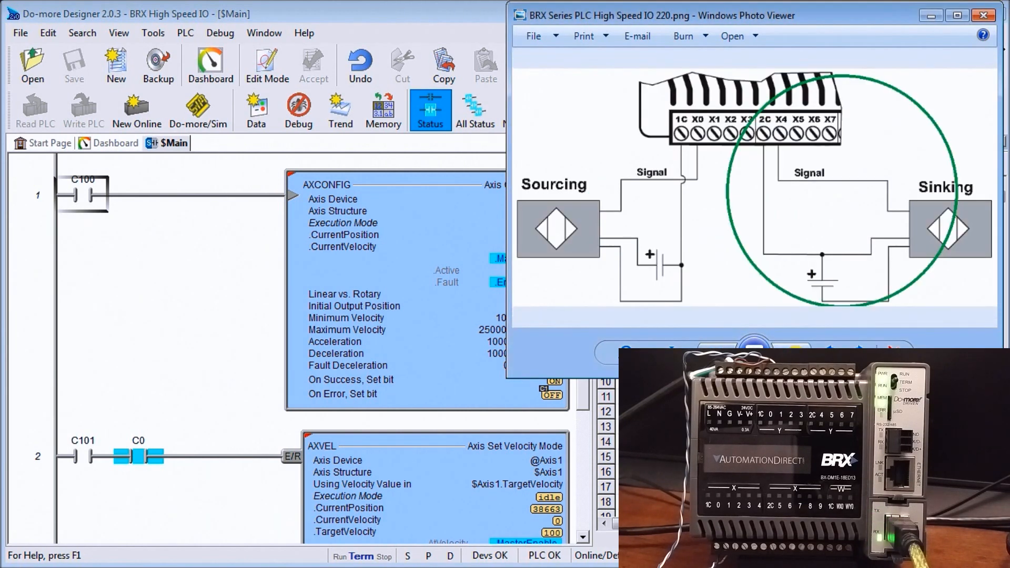
{"action": "mouse_move", "coordinate": [881, 214]}
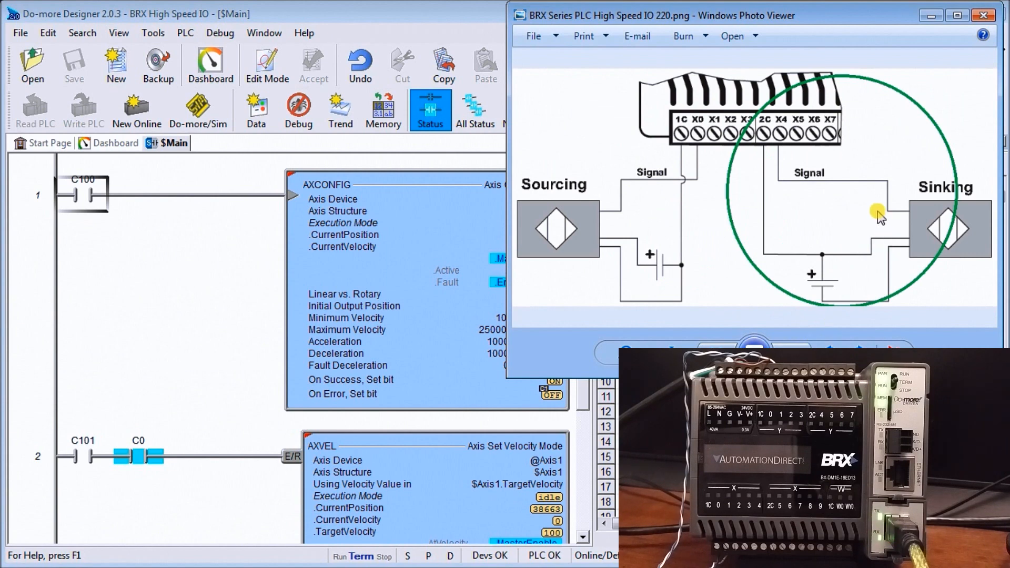
{"action": "mouse_move", "coordinate": [780, 232]}
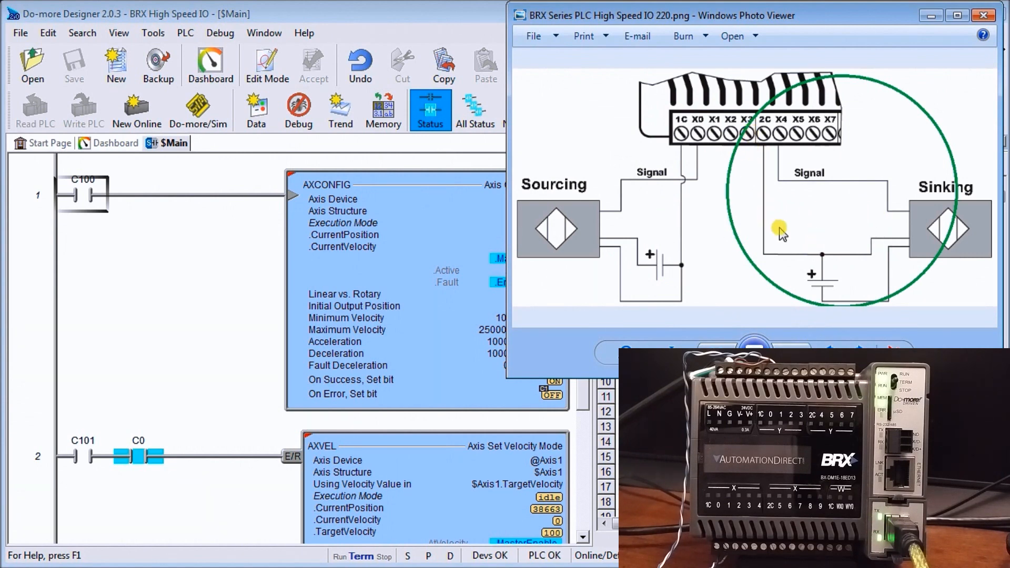
{"action": "mouse_move", "coordinate": [808, 242]}
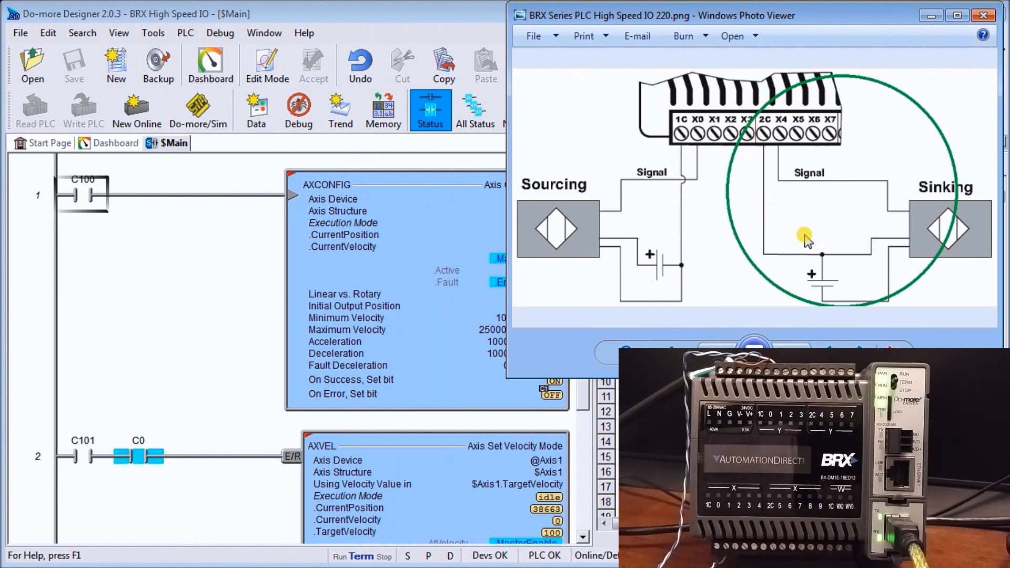
{"action": "mouse_move", "coordinate": [801, 217]}
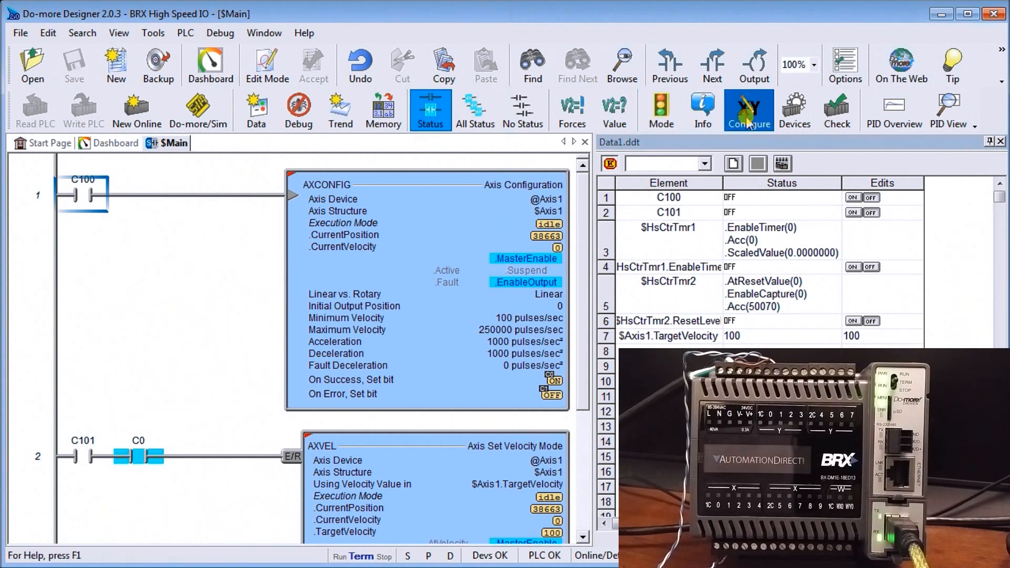
Open System Configuration and select the BRX Onboard I/O entry
{"action": "left_click", "coordinate": [749, 110]}
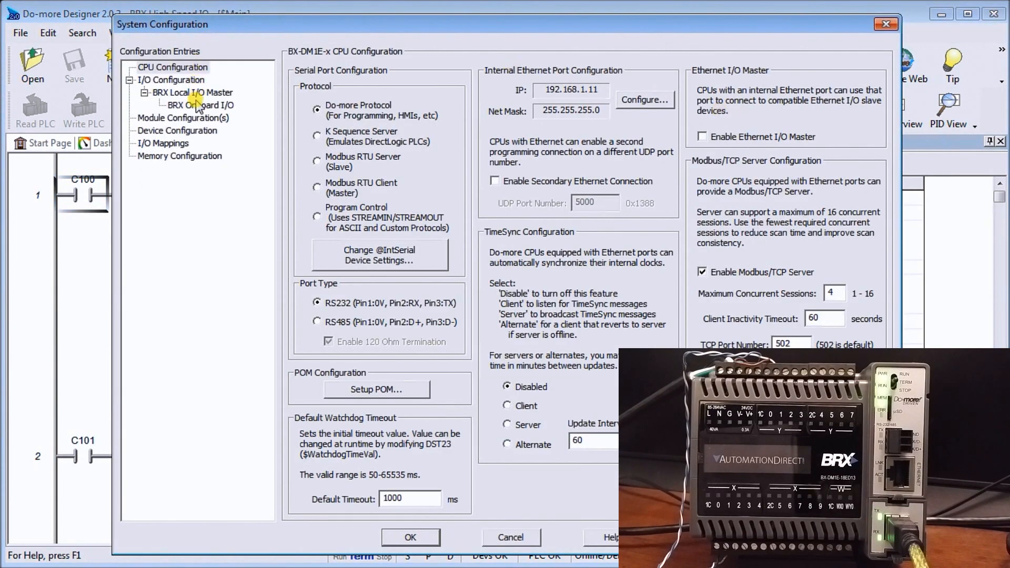
{"action": "left_click", "coordinate": [201, 105]}
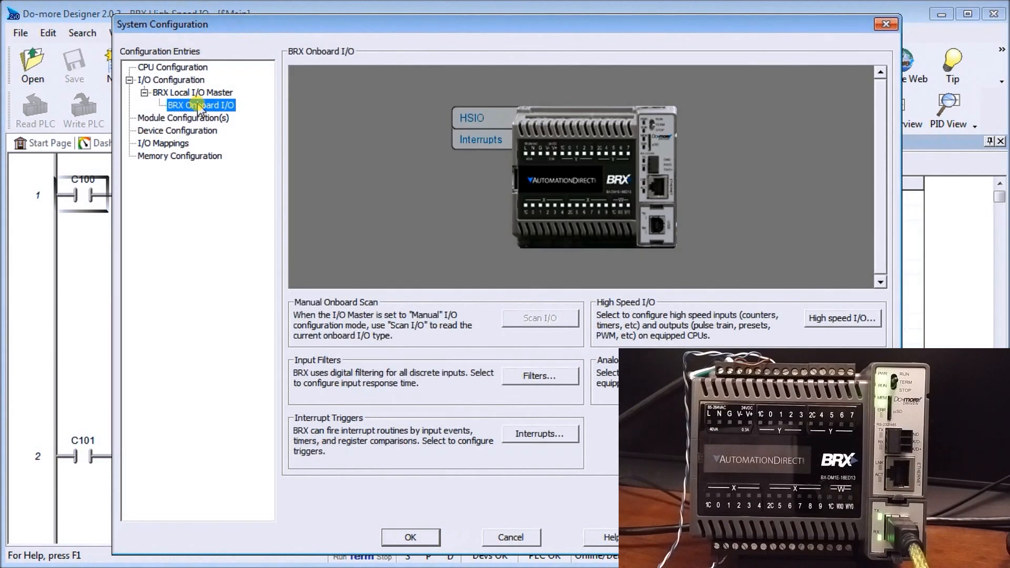
{"action": "mouse_move", "coordinate": [480, 117]}
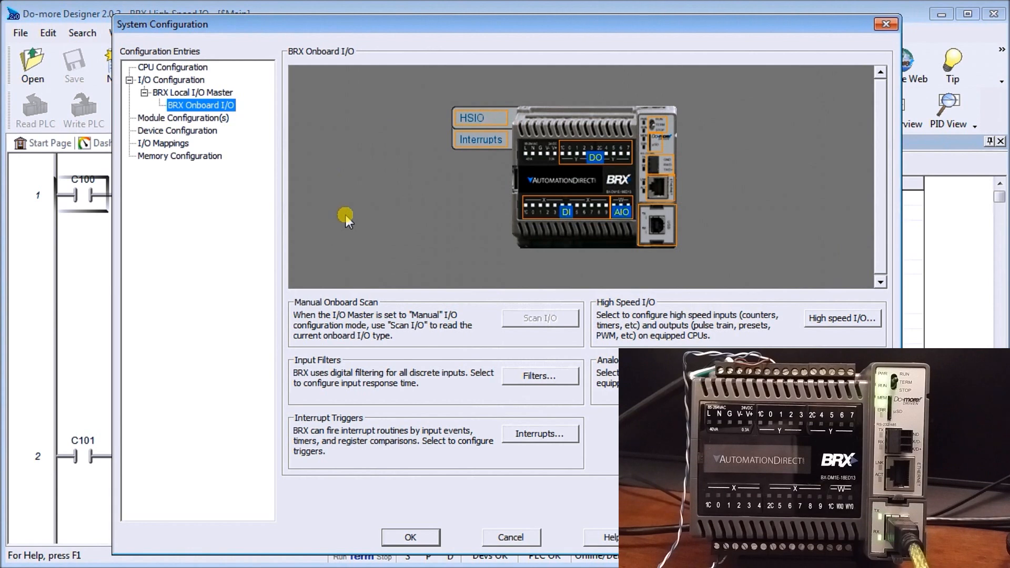
{"action": "mouse_move", "coordinate": [391, 366]}
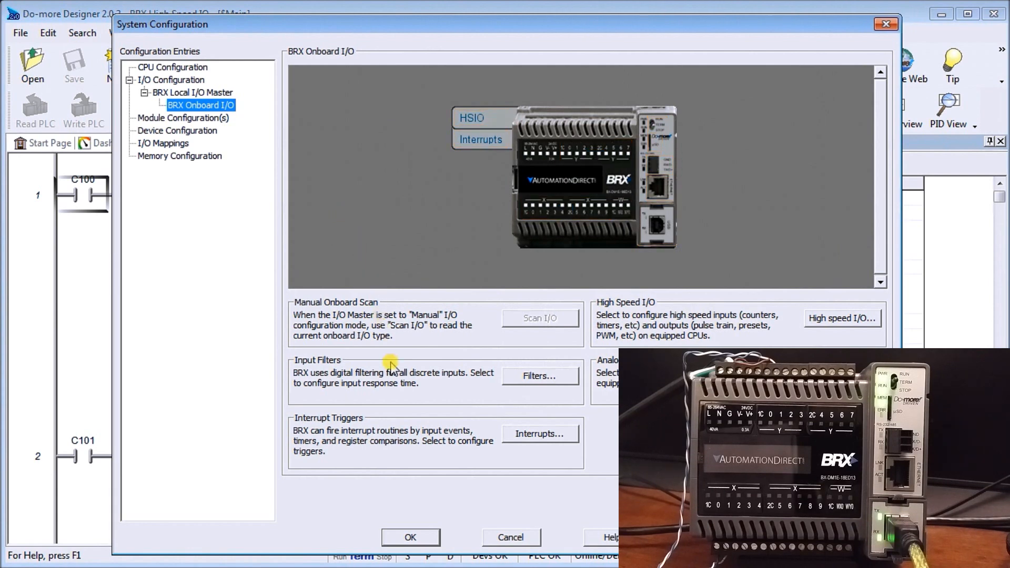
Open Filters and view input filters as nanoseconds, raw clocks, then back to Hertz
{"action": "left_click", "coordinate": [540, 375]}
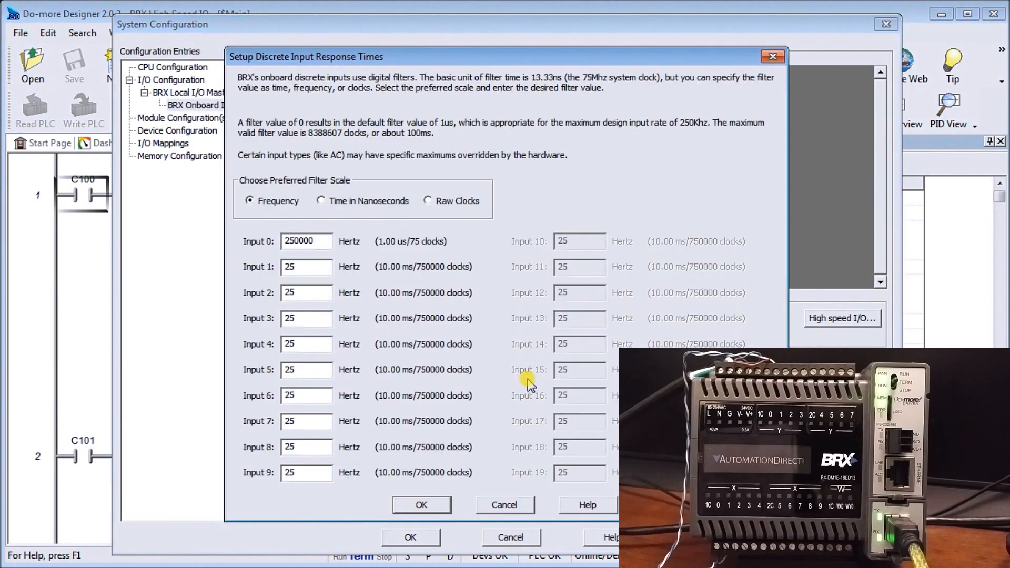
{"action": "mouse_move", "coordinate": [344, 419]}
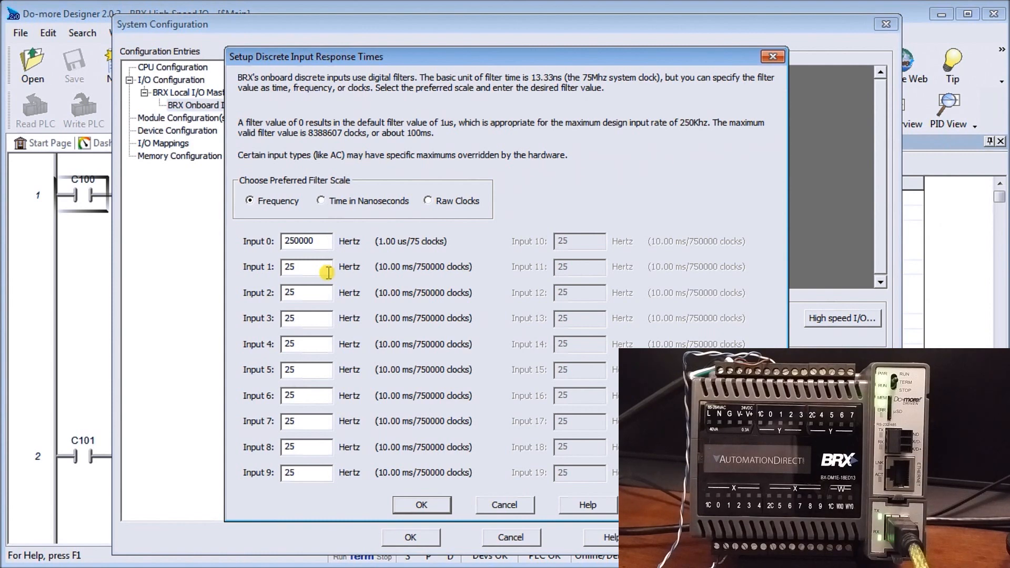
{"action": "mouse_move", "coordinate": [333, 261]}
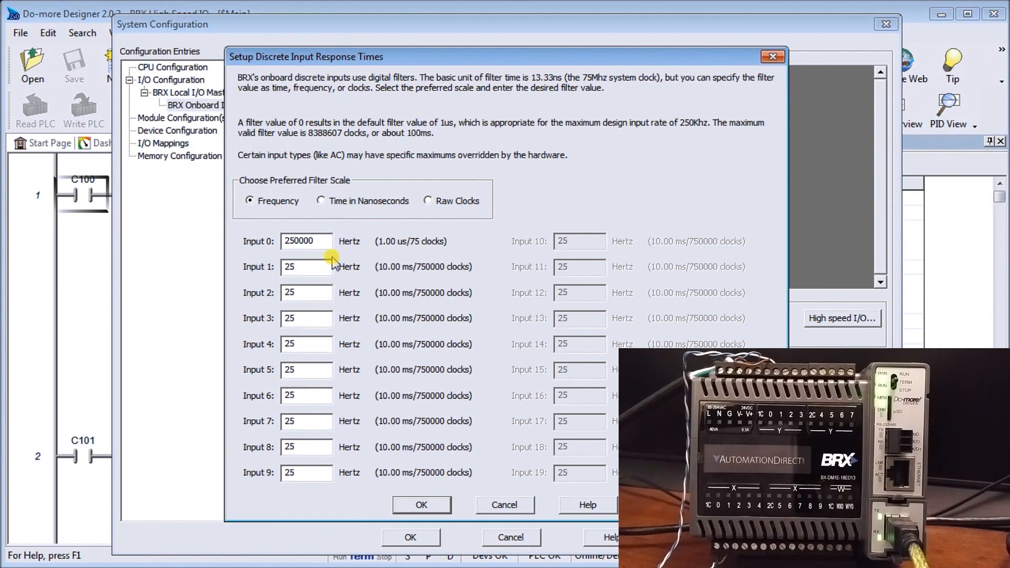
{"action": "mouse_move", "coordinate": [304, 38]}
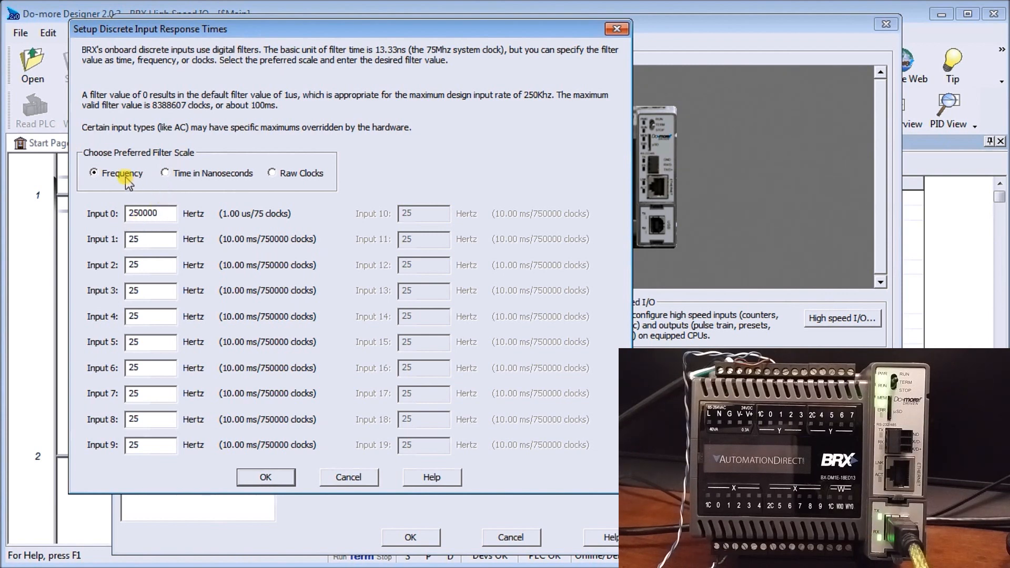
{"action": "left_click", "coordinate": [165, 173]}
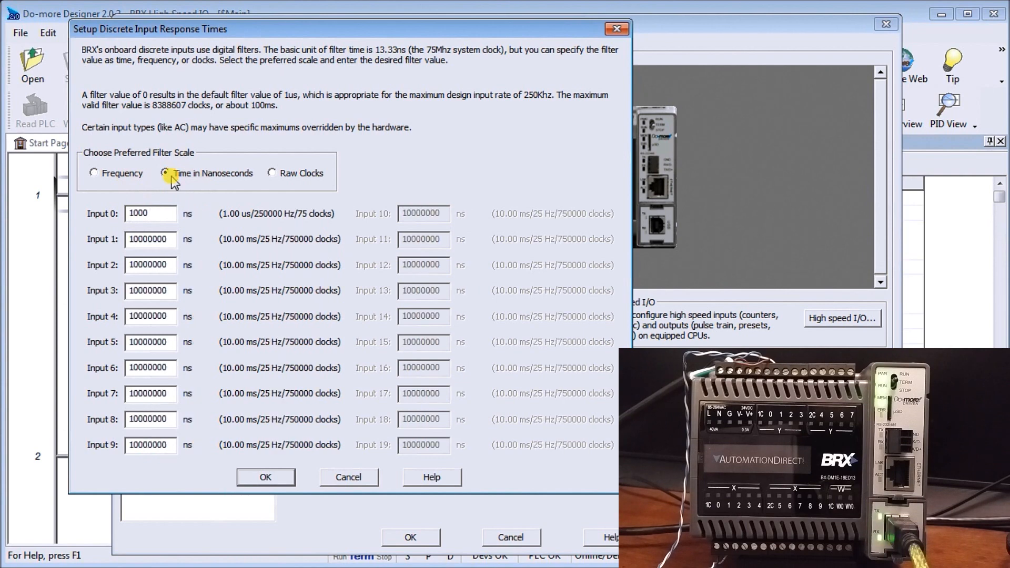
{"action": "left_click", "coordinate": [272, 173]}
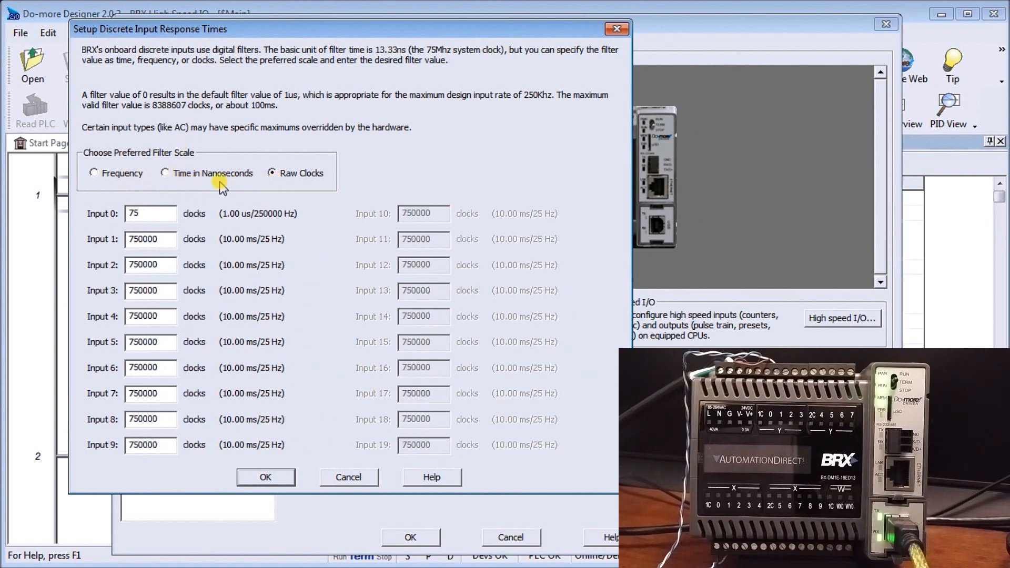
{"action": "left_click", "coordinate": [94, 173]}
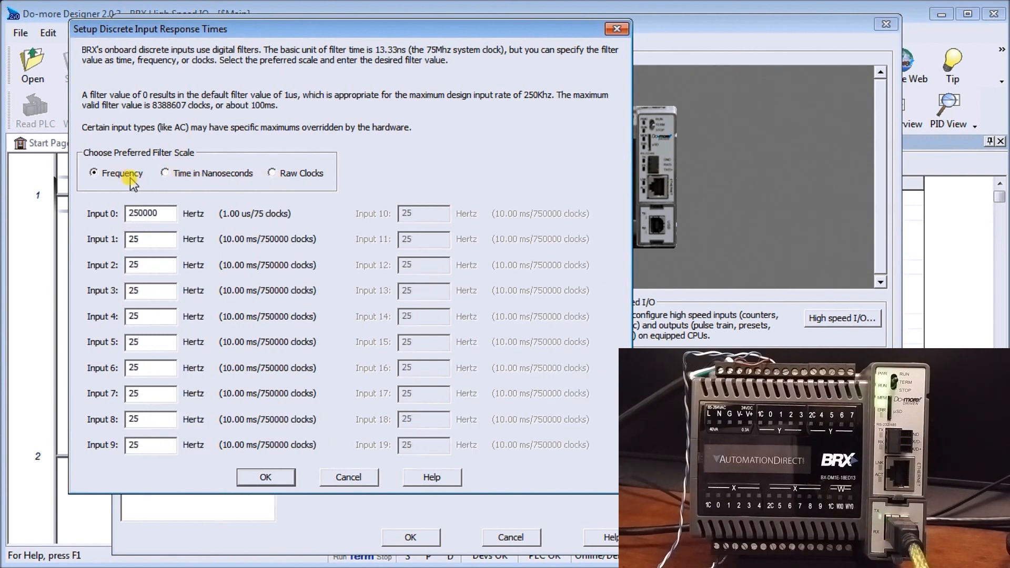
{"action": "mouse_move", "coordinate": [308, 464]}
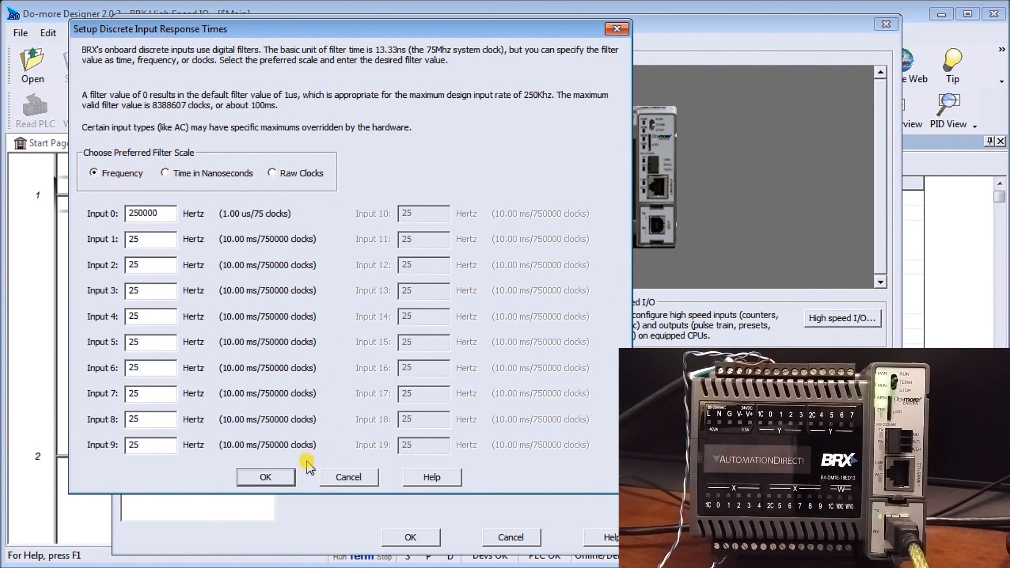
Confirm the discrete input response times with OK
{"action": "left_click", "coordinate": [265, 477]}
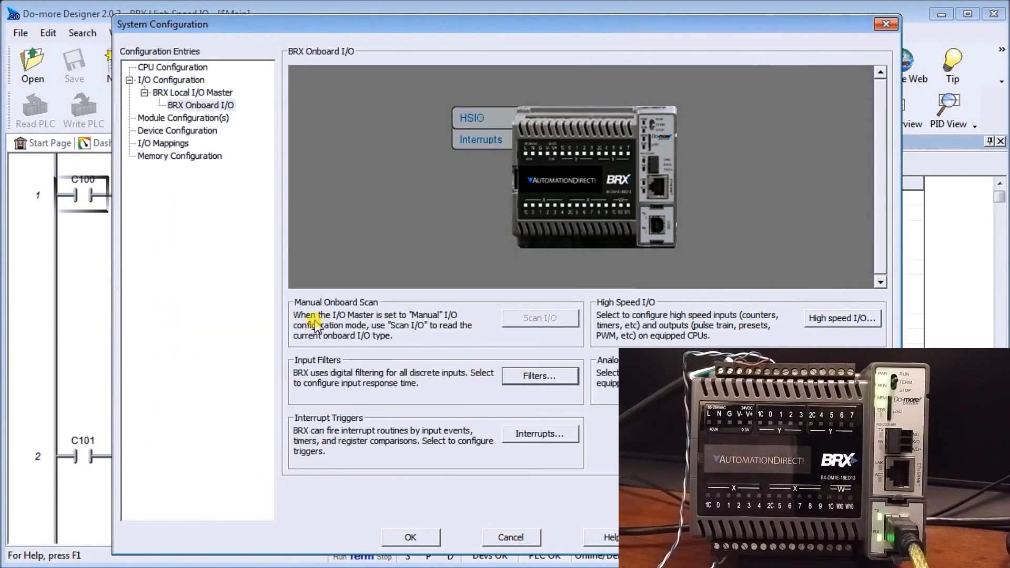
{"action": "mouse_move", "coordinate": [445, 367]}
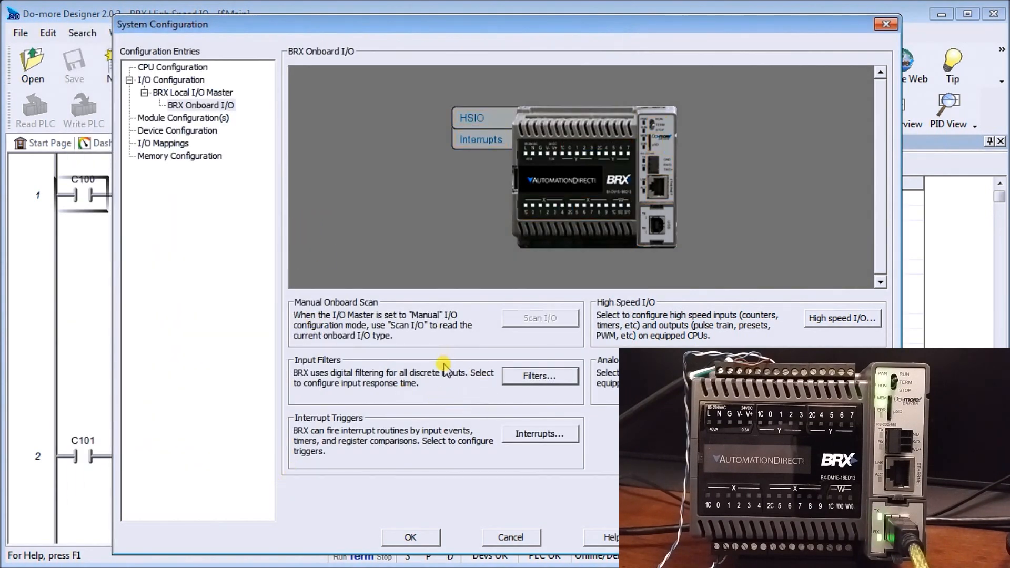
{"action": "mouse_move", "coordinate": [824, 324]}
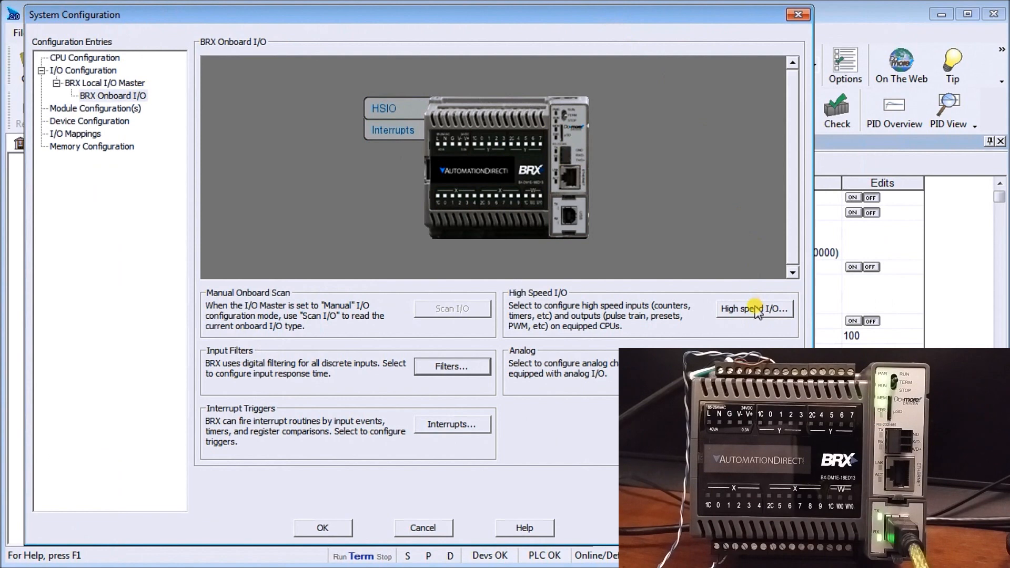
Open the Setup BRX High Speed I/O dialog
{"action": "left_click", "coordinate": [755, 309]}
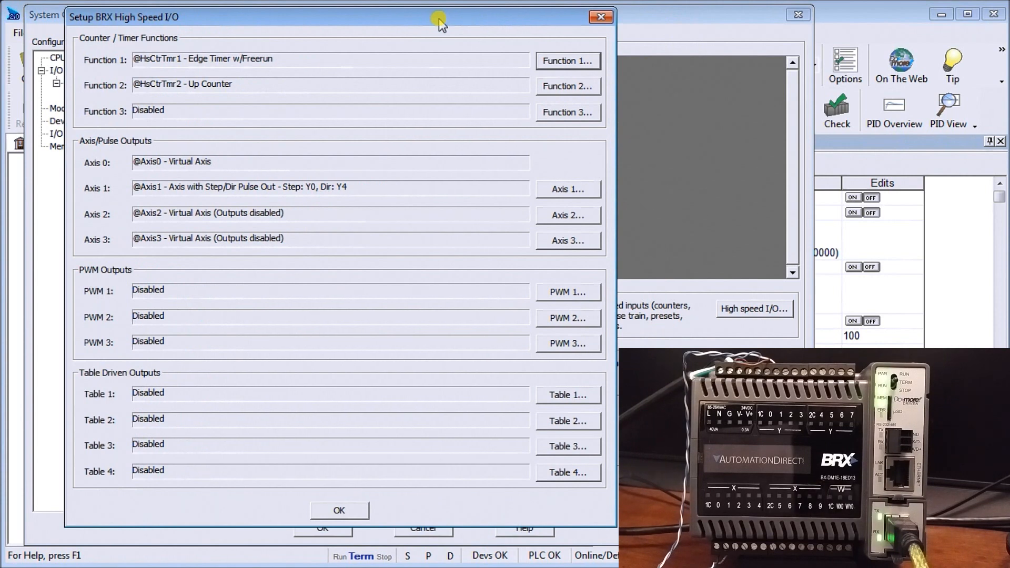
{"action": "mouse_move", "coordinate": [226, 35]}
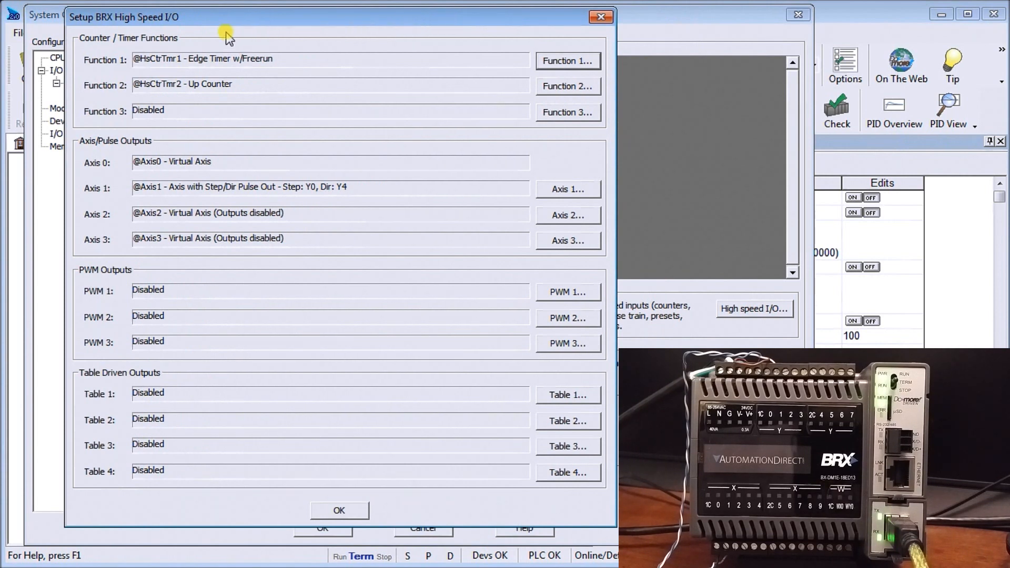
{"action": "mouse_move", "coordinate": [126, 58]}
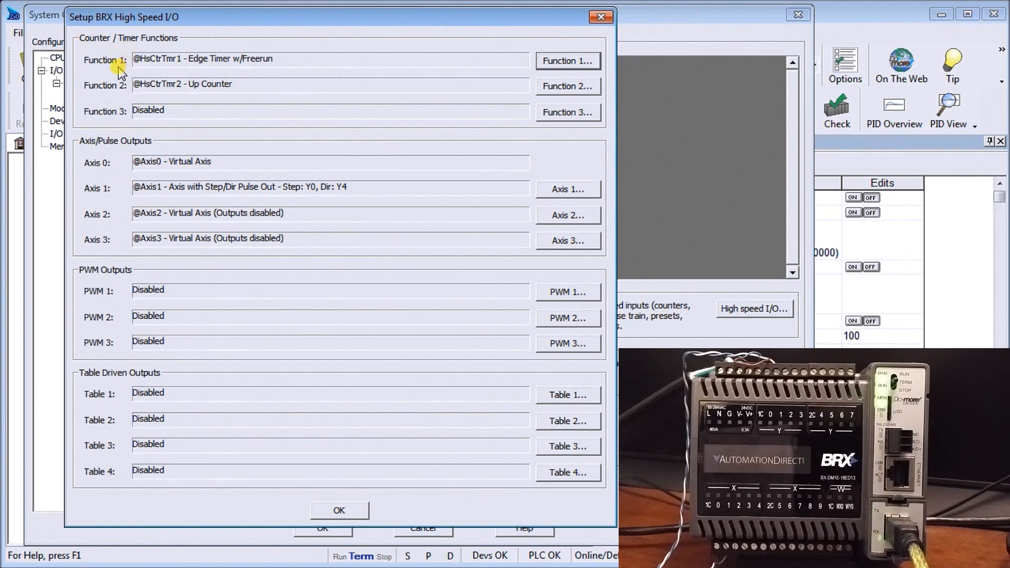
{"action": "mouse_move", "coordinate": [167, 69]}
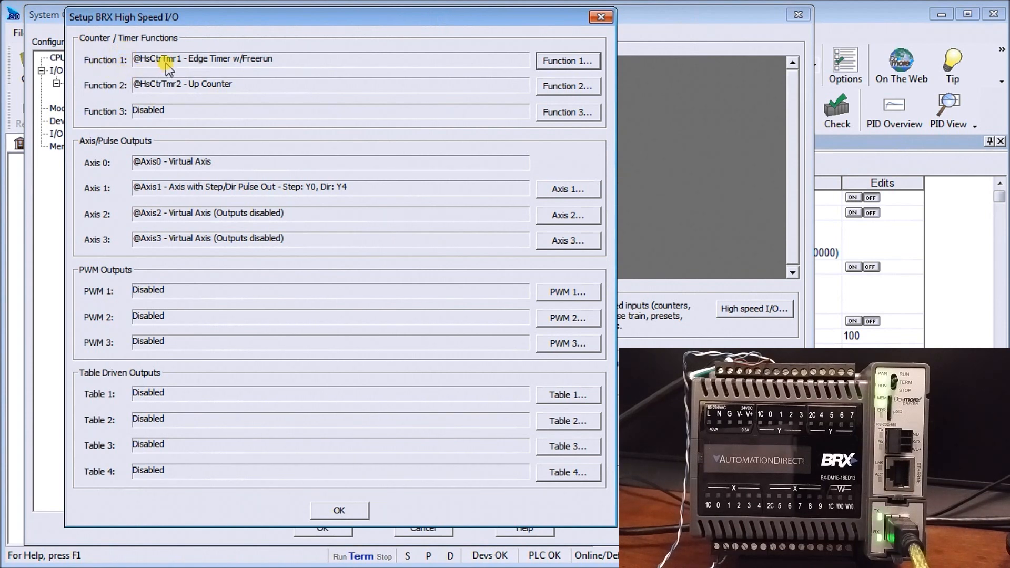
{"action": "mouse_move", "coordinate": [417, 92]}
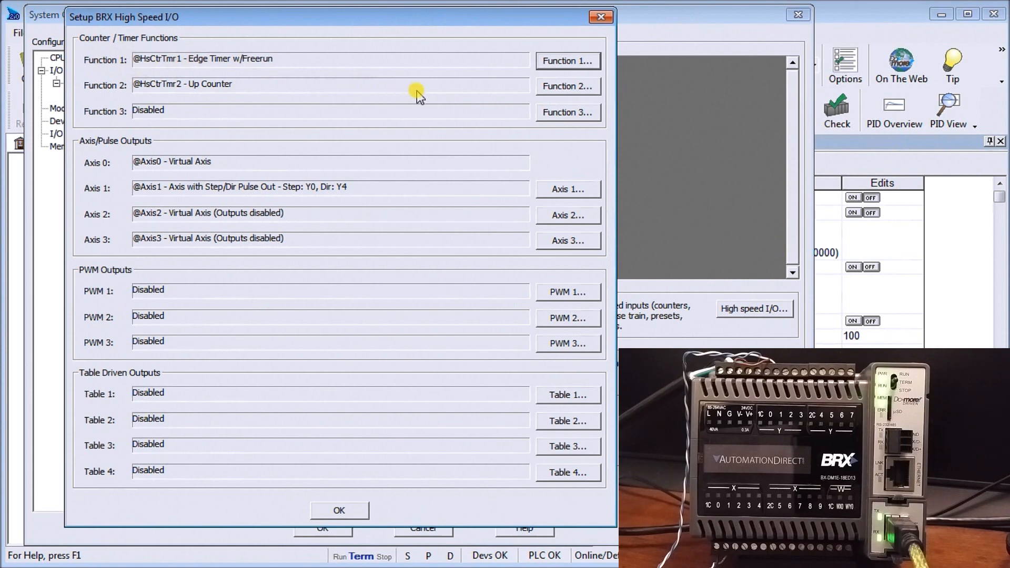
{"action": "mouse_move", "coordinate": [568, 60]}
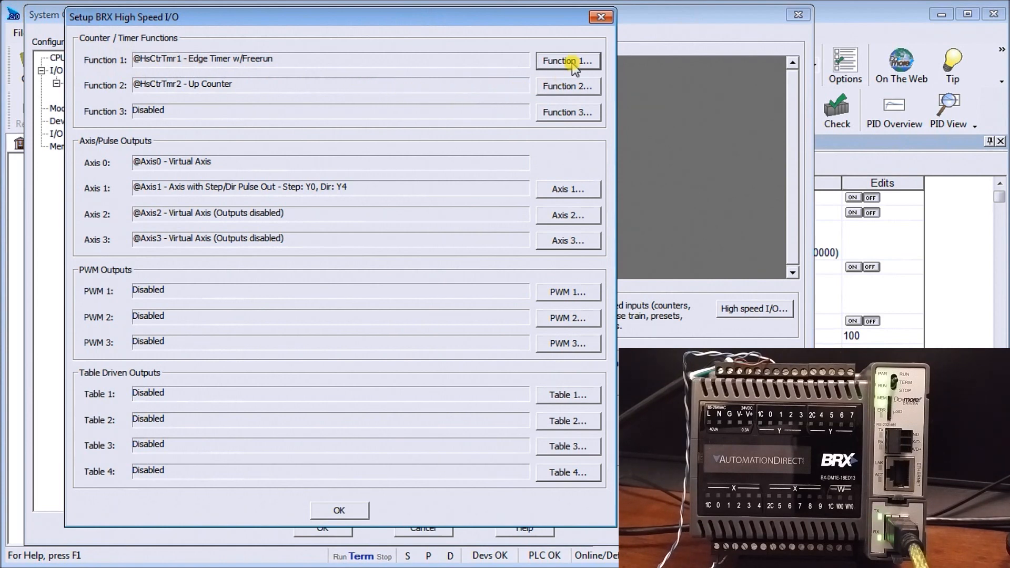
Review Function 1: HsCtrTmr1 edge timer on Input 0 with free run and interval scaling
{"action": "left_click", "coordinate": [567, 60]}
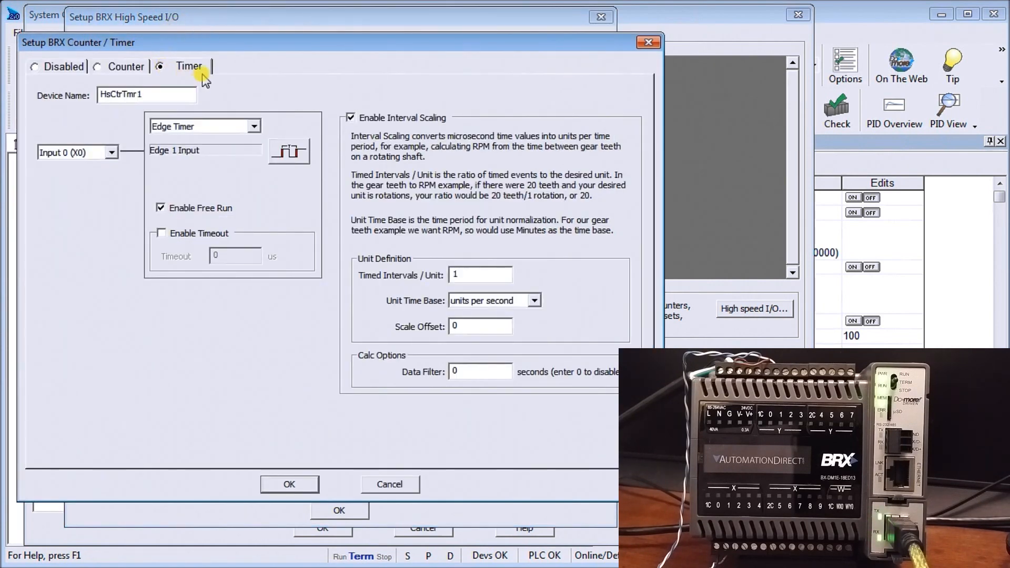
{"action": "mouse_move", "coordinate": [69, 118]}
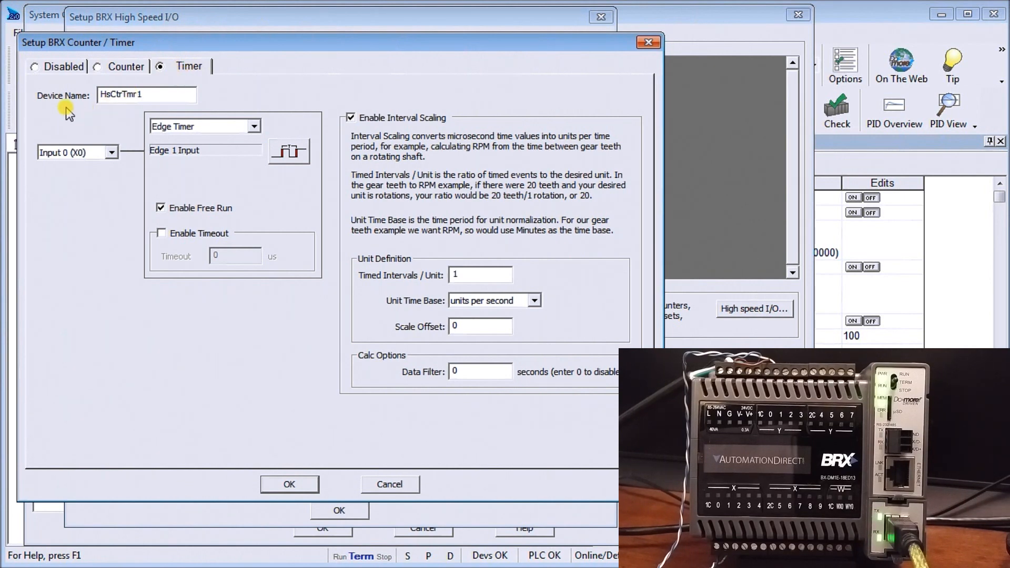
{"action": "mouse_move", "coordinate": [106, 113]}
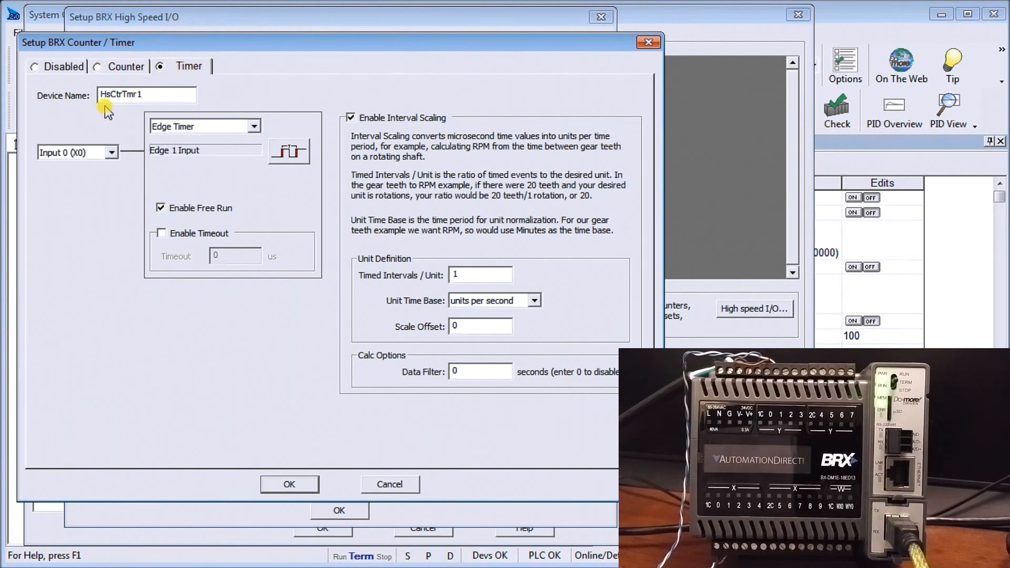
{"action": "mouse_move", "coordinate": [115, 111]}
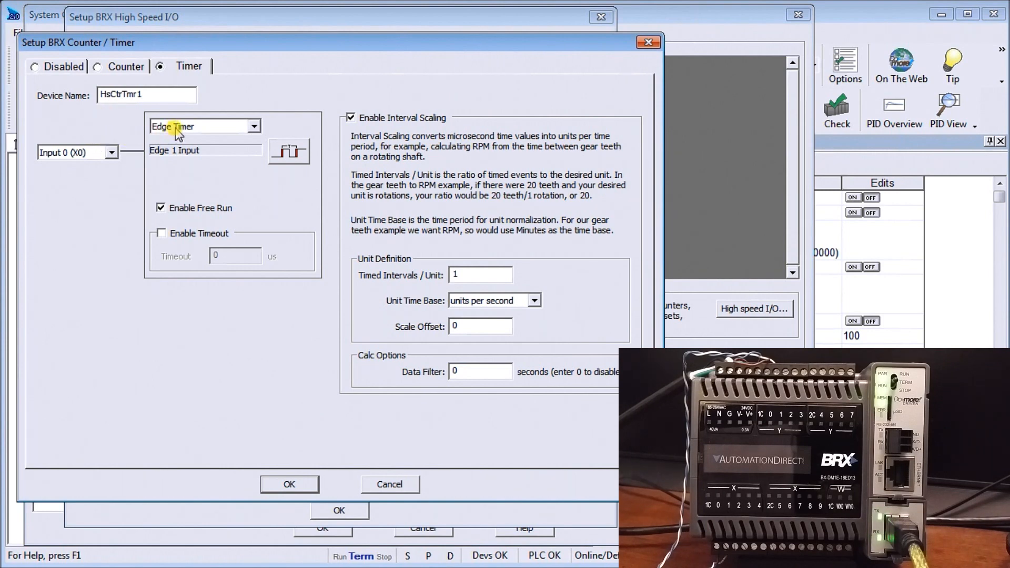
{"action": "mouse_move", "coordinate": [289, 153]}
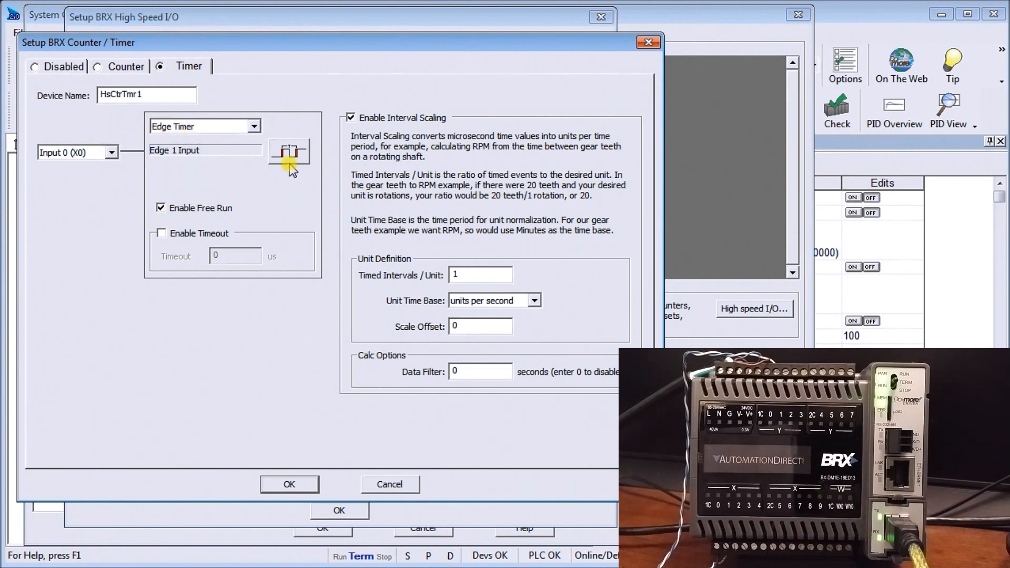
{"action": "mouse_move", "coordinate": [248, 169]}
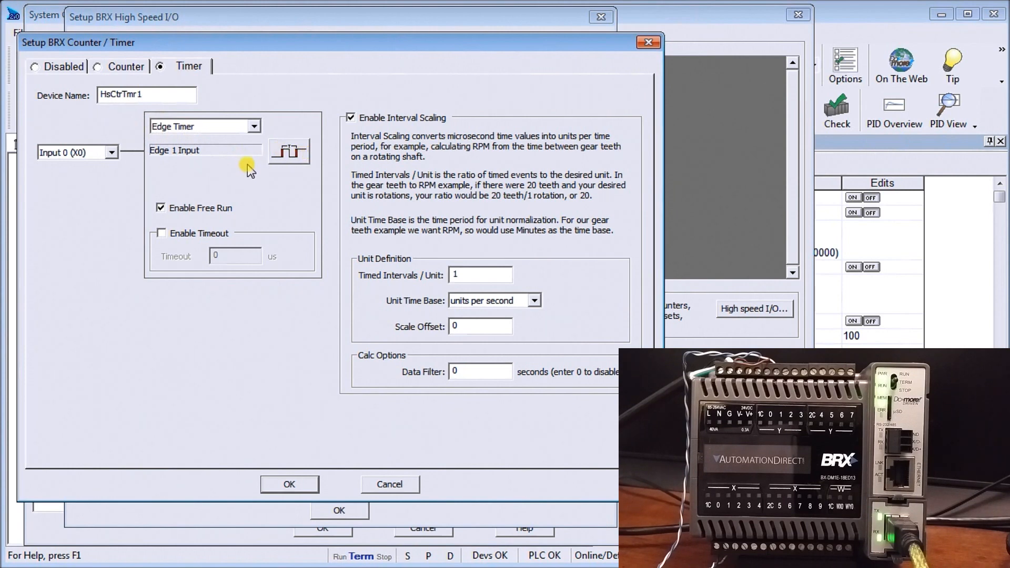
{"action": "mouse_move", "coordinate": [161, 192]}
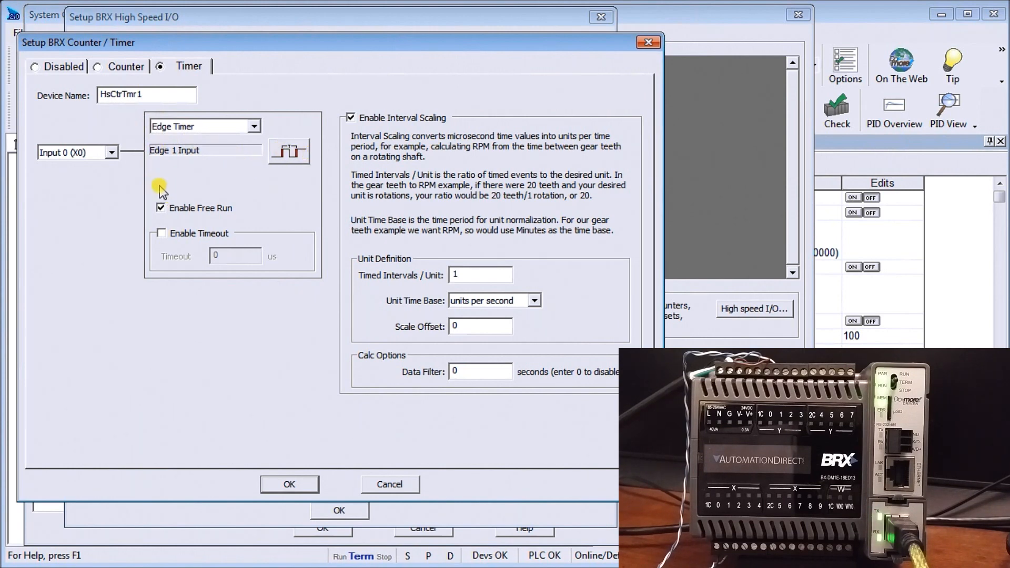
{"action": "mouse_move", "coordinate": [163, 225]}
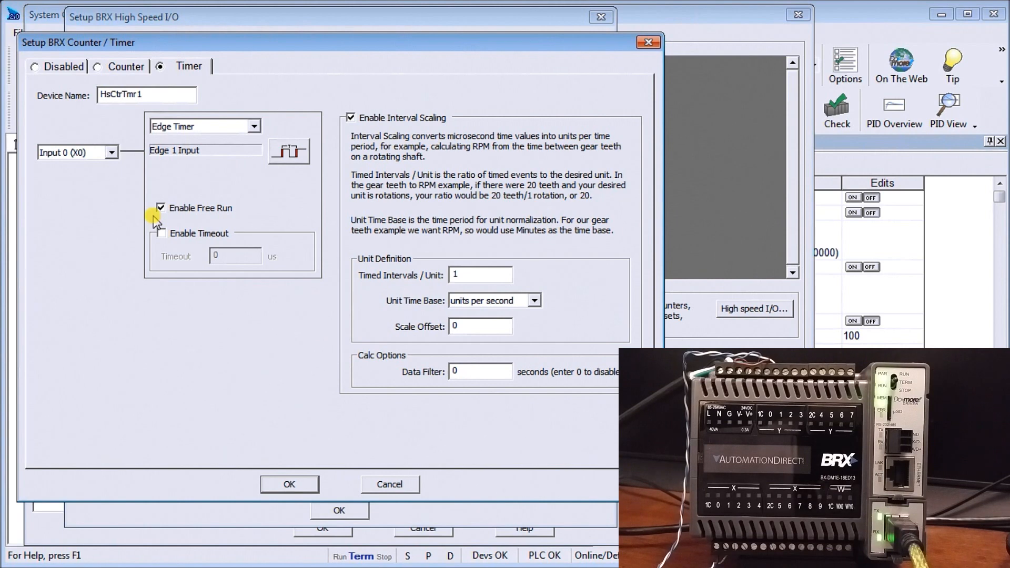
{"action": "mouse_move", "coordinate": [69, 168]}
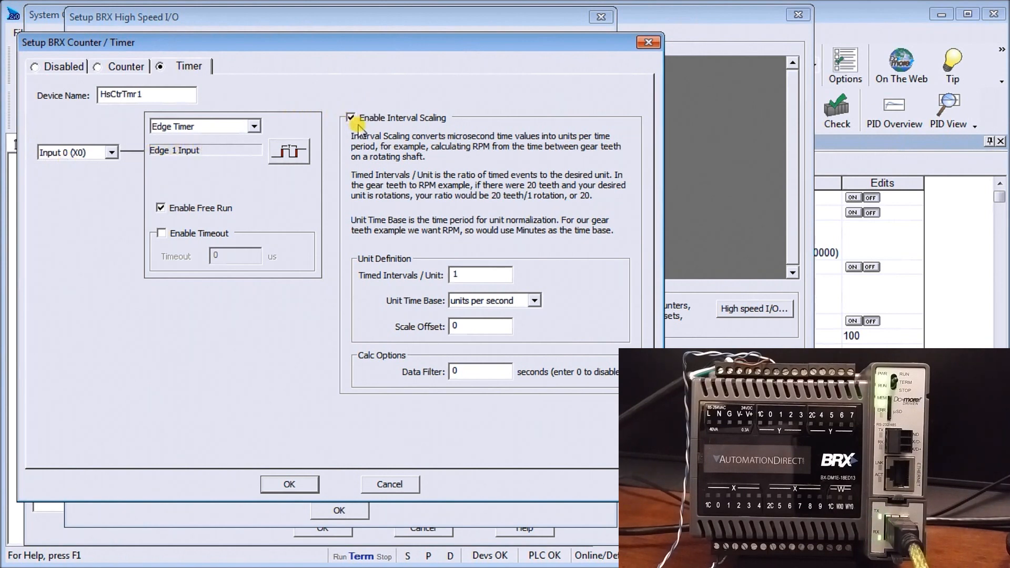
{"action": "left_click", "coordinate": [480, 276]}
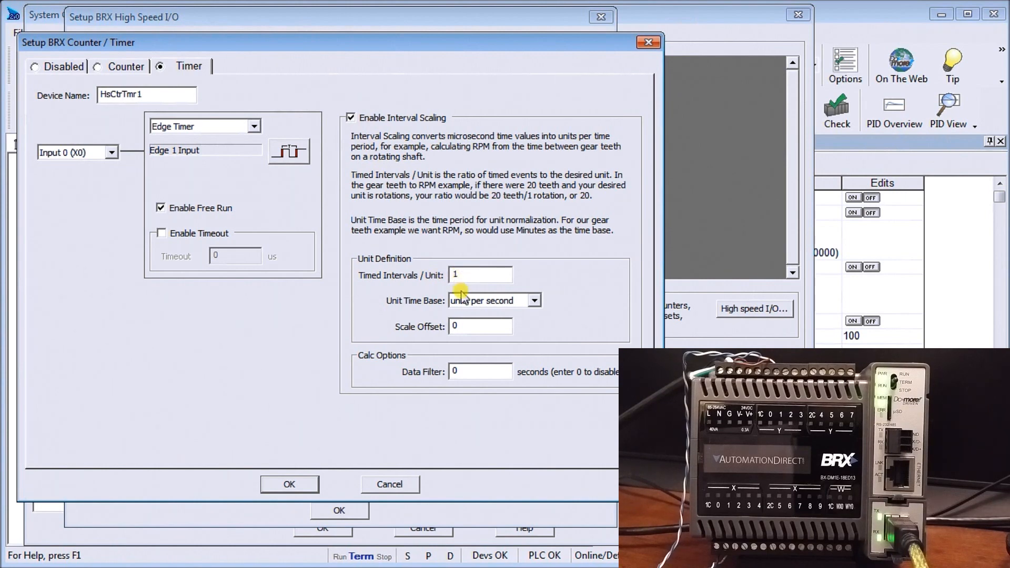
{"action": "mouse_move", "coordinate": [535, 320]}
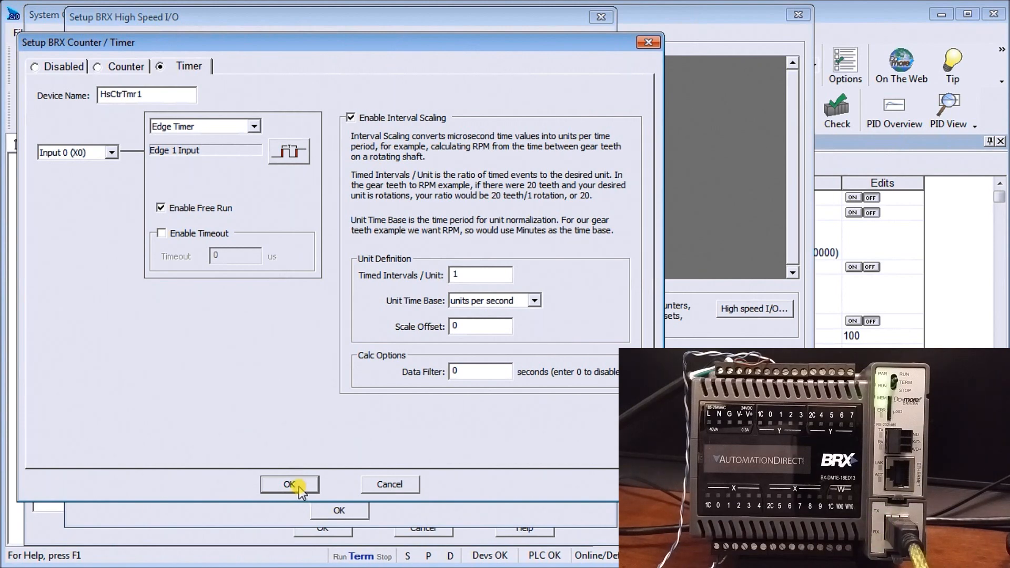
Confirm the HsCtrTmr1 timer and view Function 2's HsCtrTmr2 up counter on Input 0
{"action": "left_click", "coordinate": [289, 485]}
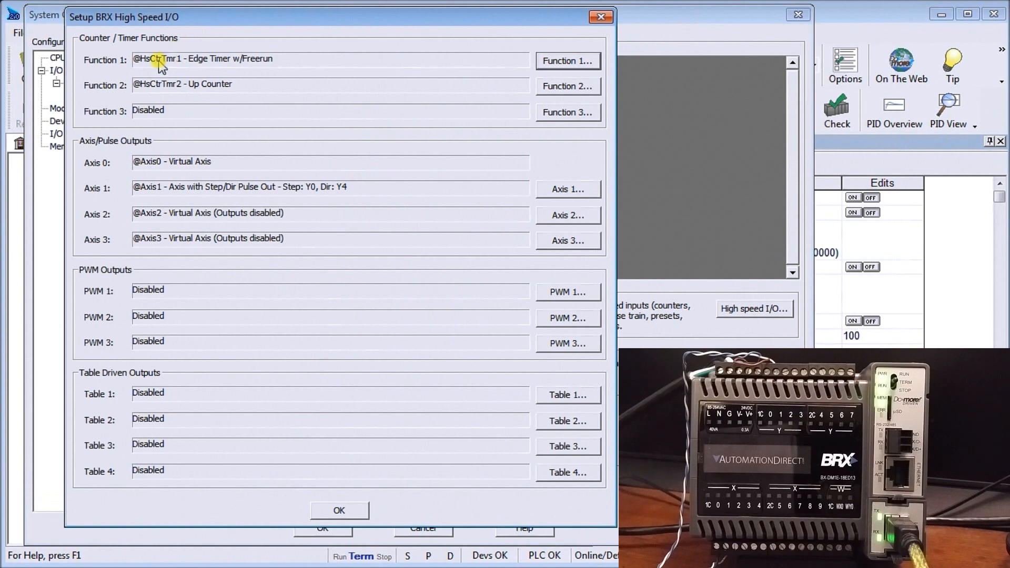
{"action": "mouse_move", "coordinate": [250, 87]}
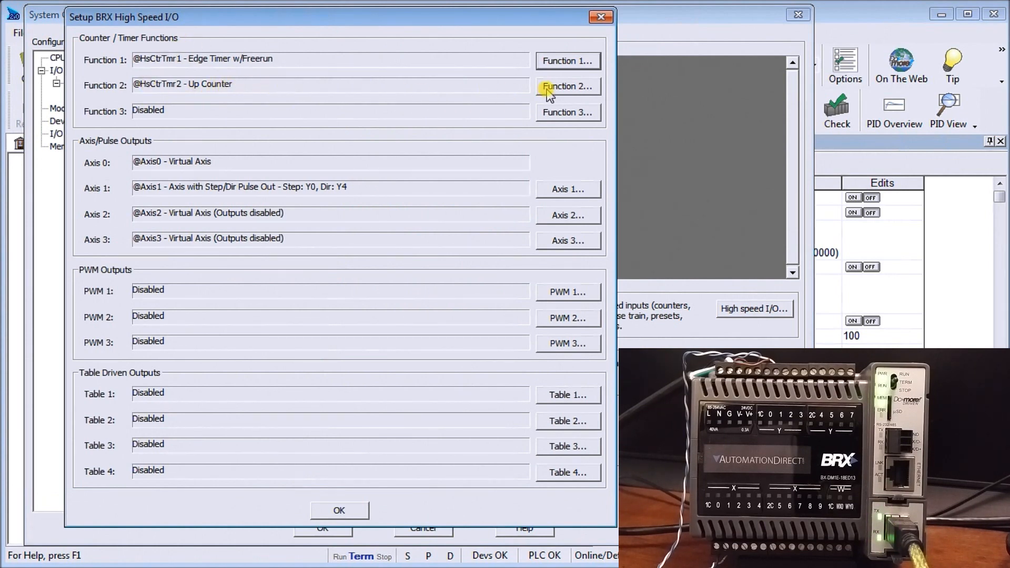
{"action": "left_click", "coordinate": [567, 86]}
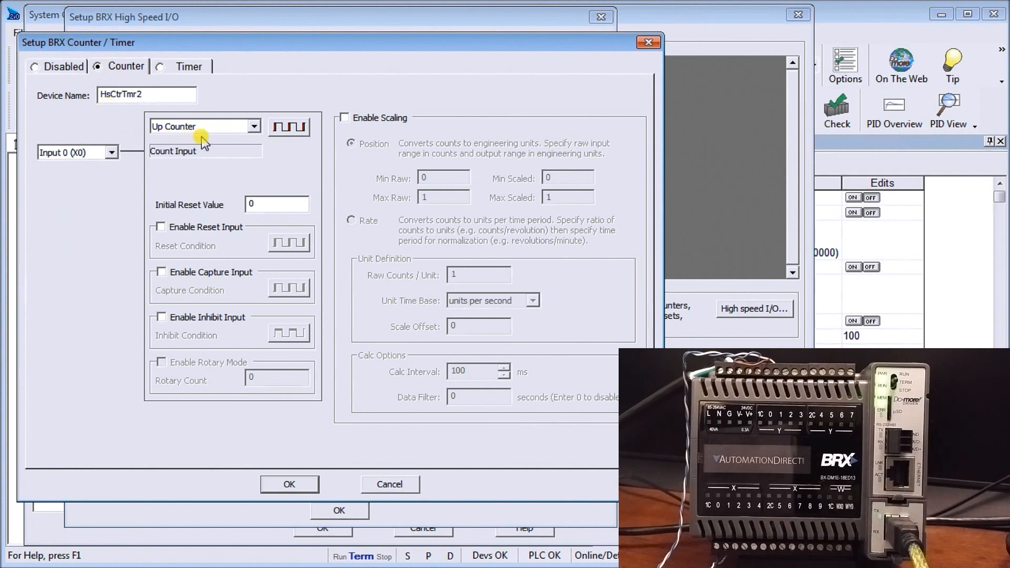
{"action": "mouse_move", "coordinate": [50, 169]}
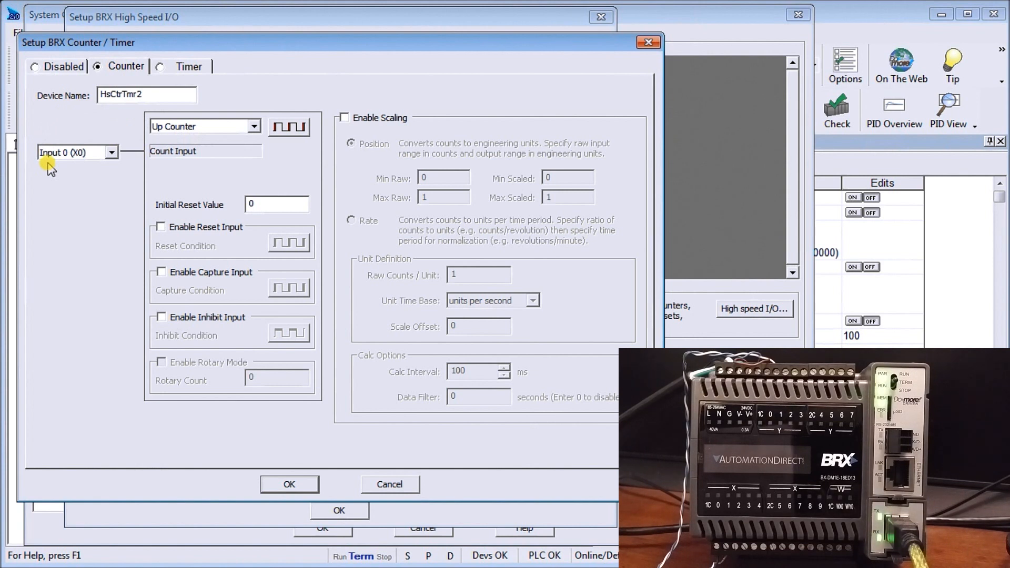
{"action": "mouse_move", "coordinate": [132, 230]}
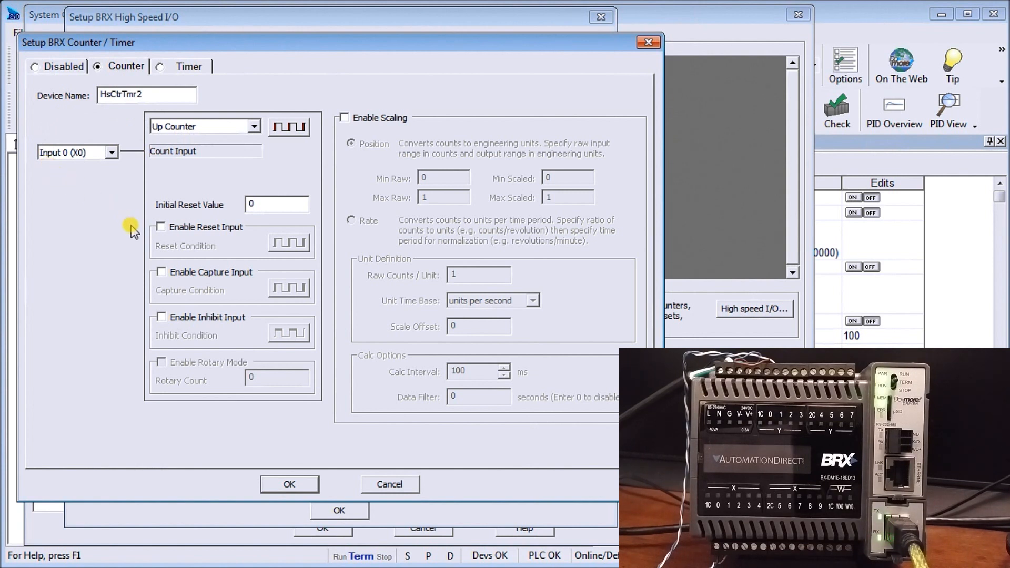
{"action": "mouse_move", "coordinate": [165, 295]}
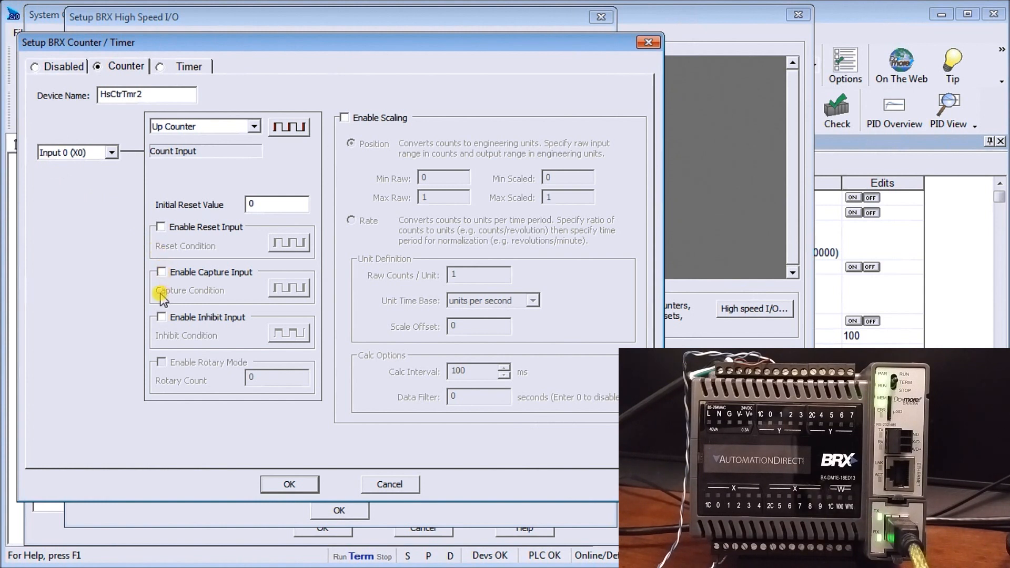
{"action": "mouse_move", "coordinate": [183, 169]}
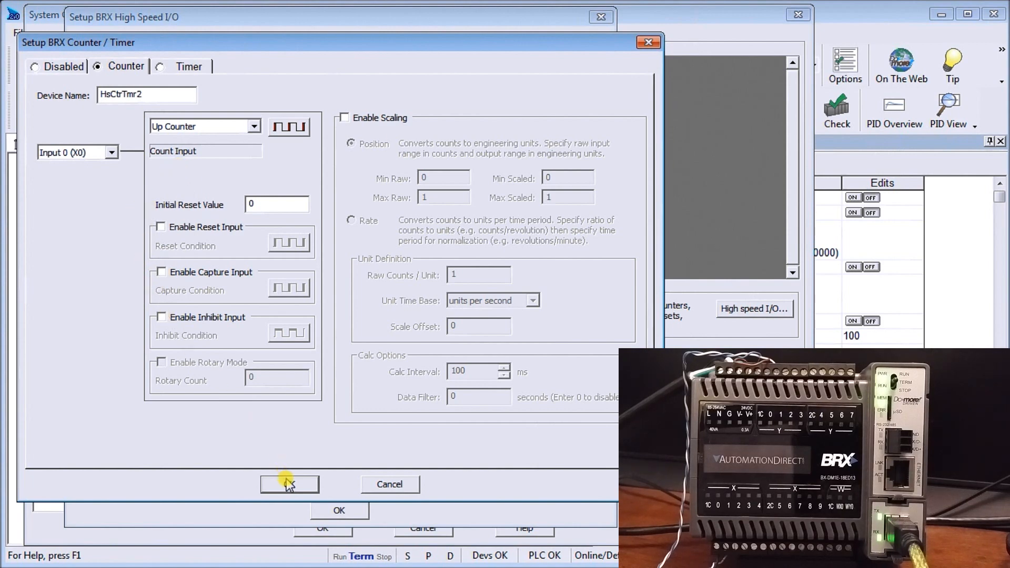
Confirm the HsCtrTmr2 up counter settings with OK
{"action": "left_click", "coordinate": [289, 484]}
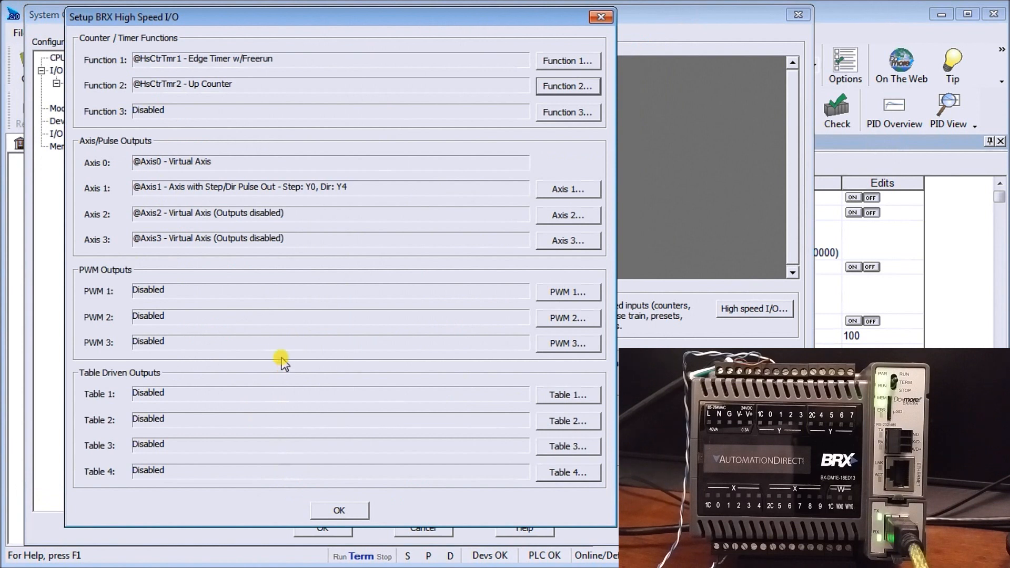
{"action": "mouse_move", "coordinate": [222, 110]}
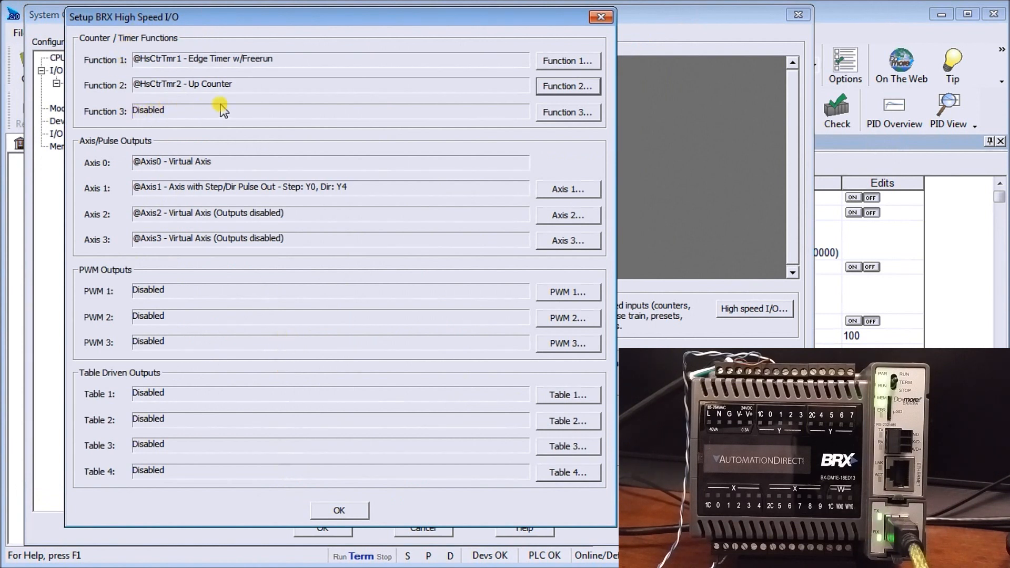
{"action": "mouse_move", "coordinate": [230, 104]}
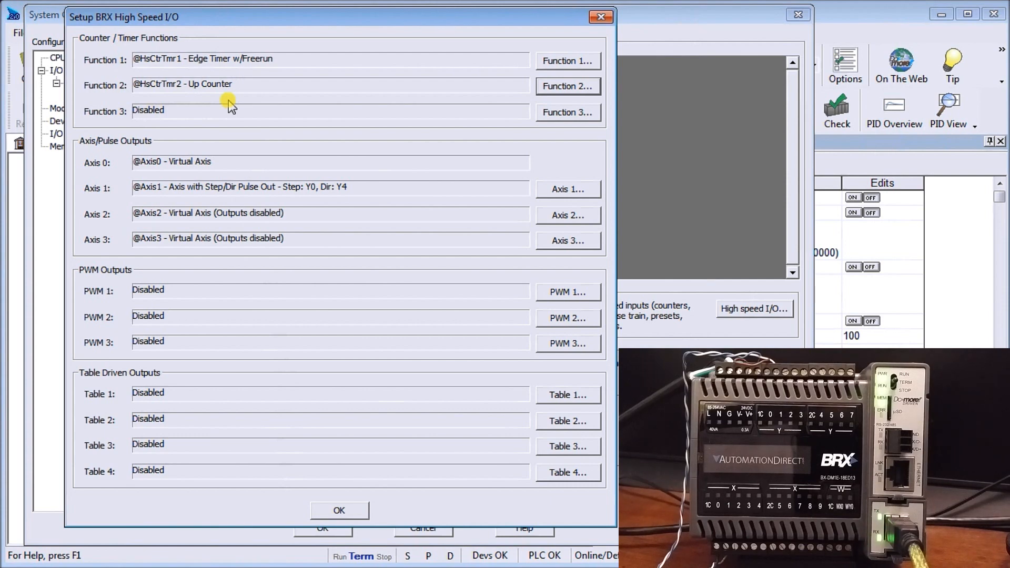
{"action": "mouse_move", "coordinate": [113, 179]}
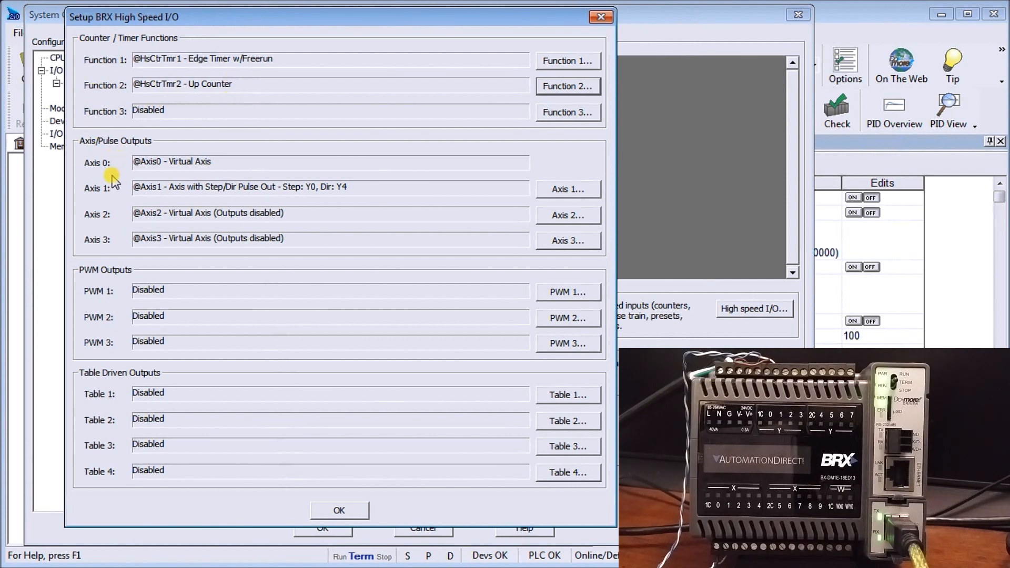
{"action": "mouse_move", "coordinate": [100, 196]}
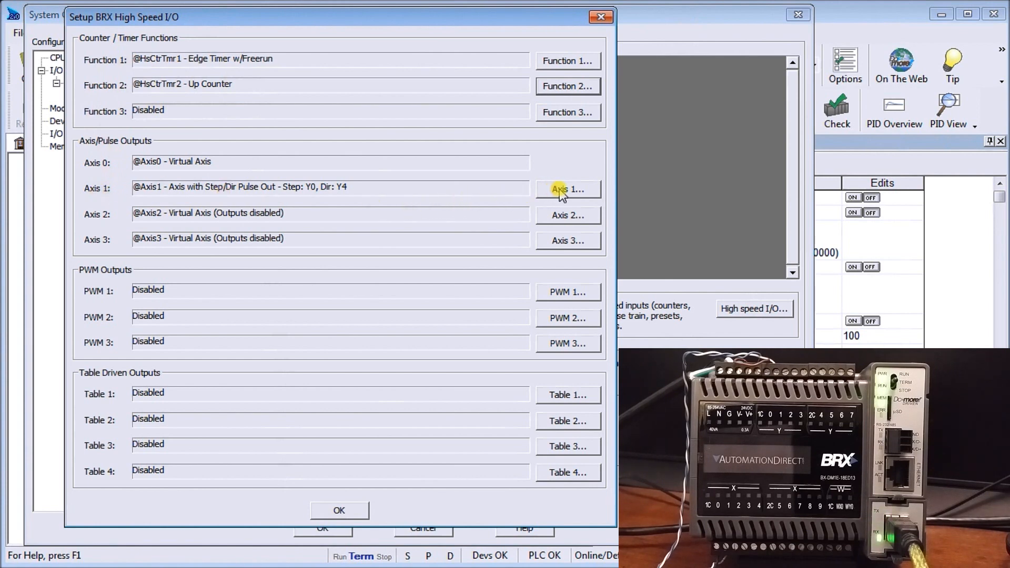
Review and confirm Axis1 step/direction pulse output on Y0 and Y4
{"action": "left_click", "coordinate": [568, 189]}
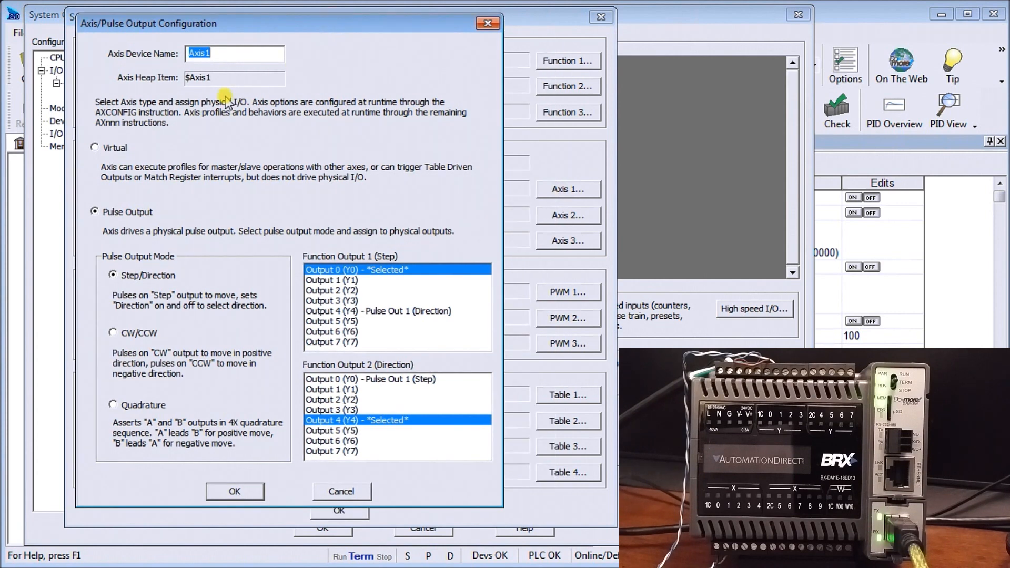
{"action": "mouse_move", "coordinate": [116, 238]}
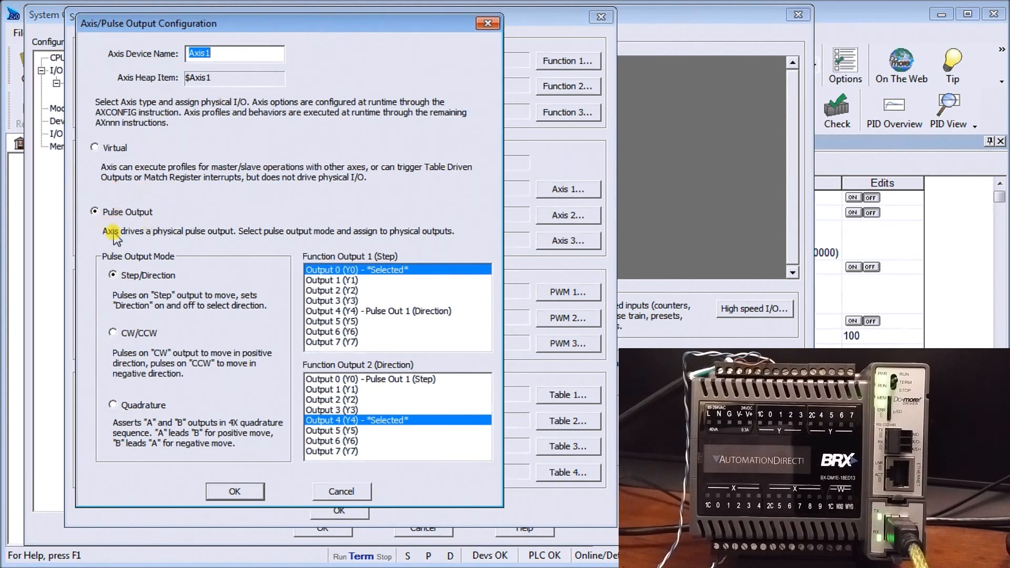
{"action": "mouse_move", "coordinate": [299, 296]}
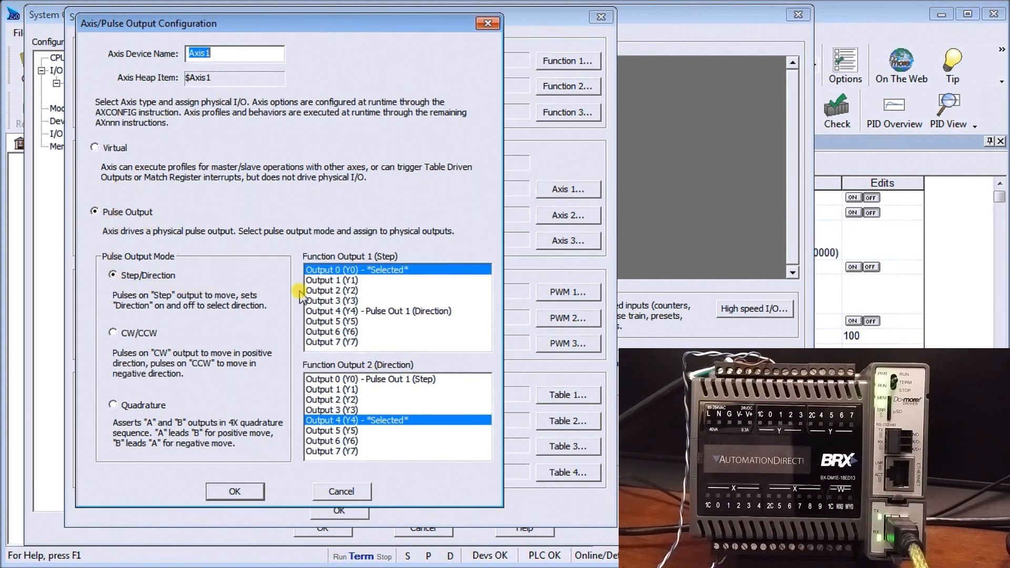
{"action": "mouse_move", "coordinate": [339, 281]}
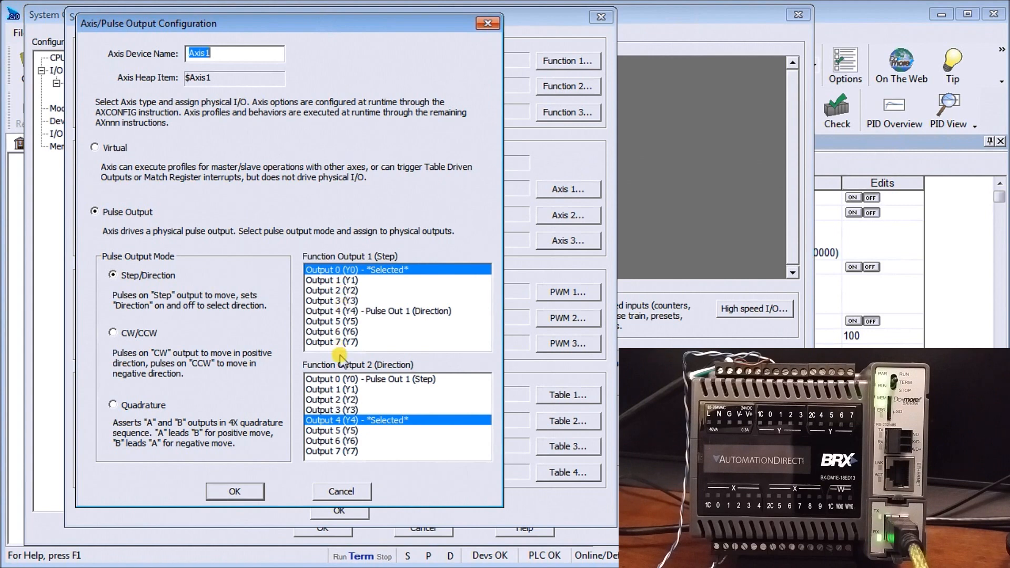
{"action": "mouse_move", "coordinate": [338, 429]}
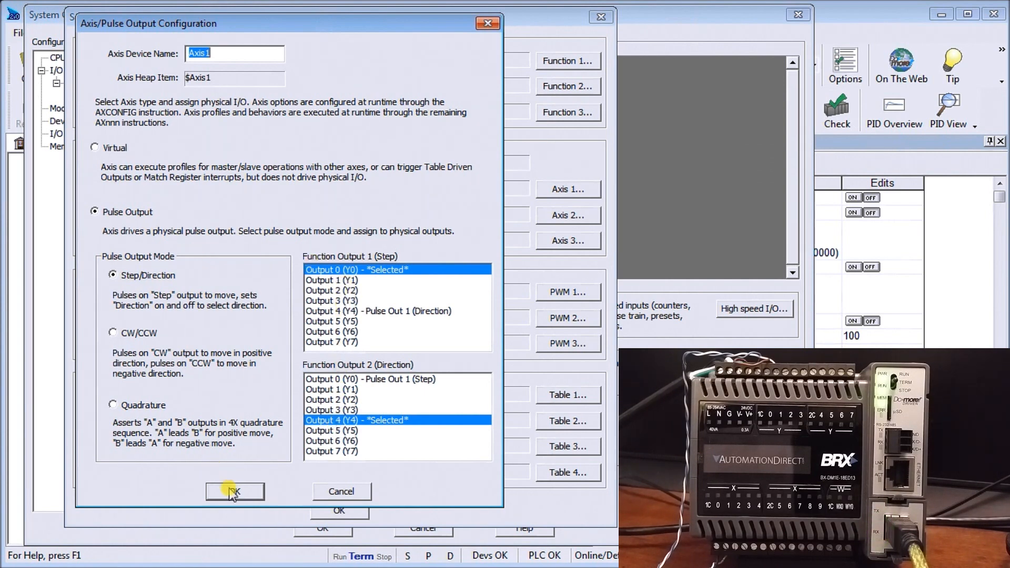
{"action": "left_click", "coordinate": [235, 491]}
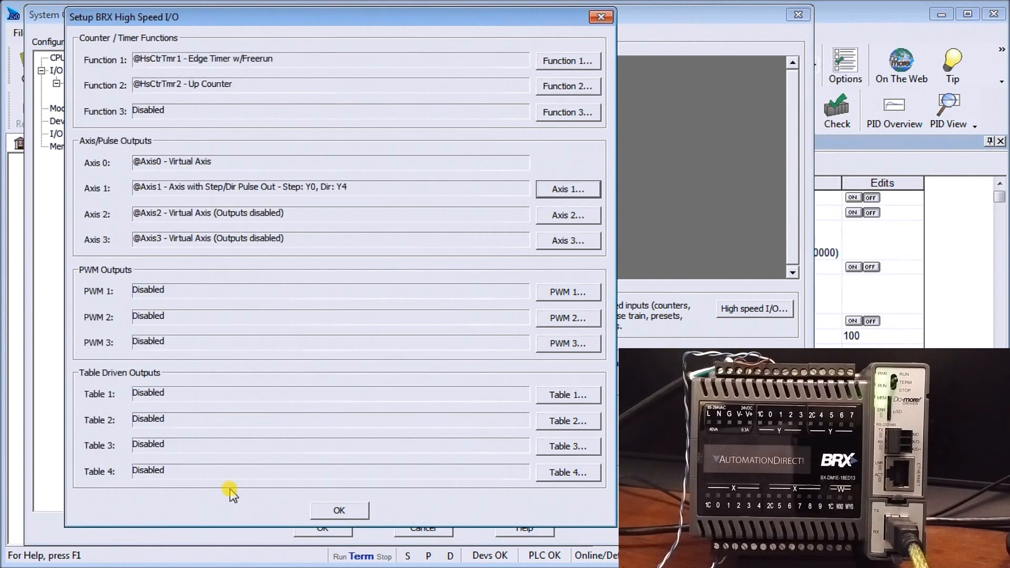
Accept the BRX high-speed I/O setup with OK
{"action": "left_click", "coordinate": [339, 510]}
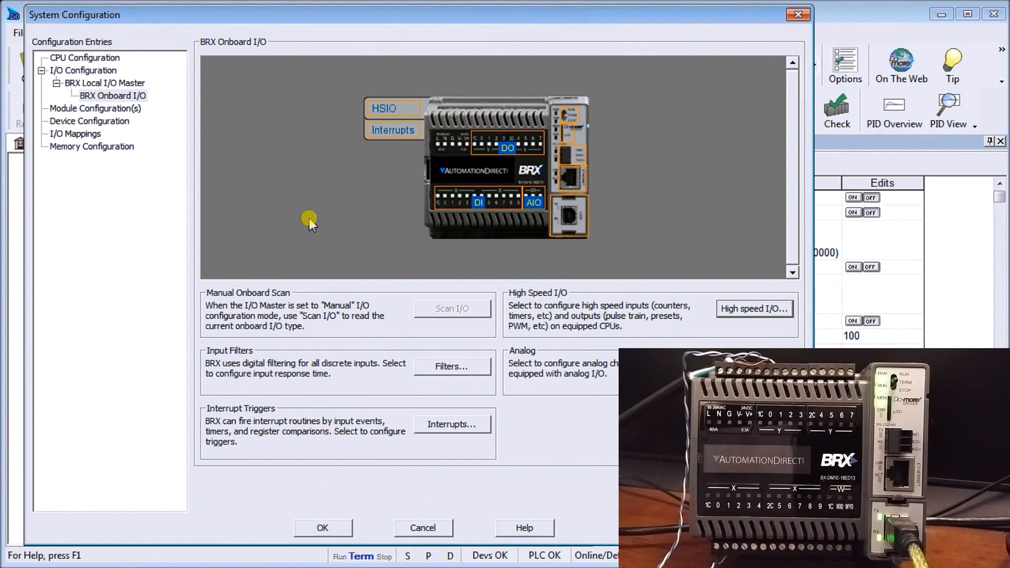
{"action": "mouse_move", "coordinate": [393, 107]}
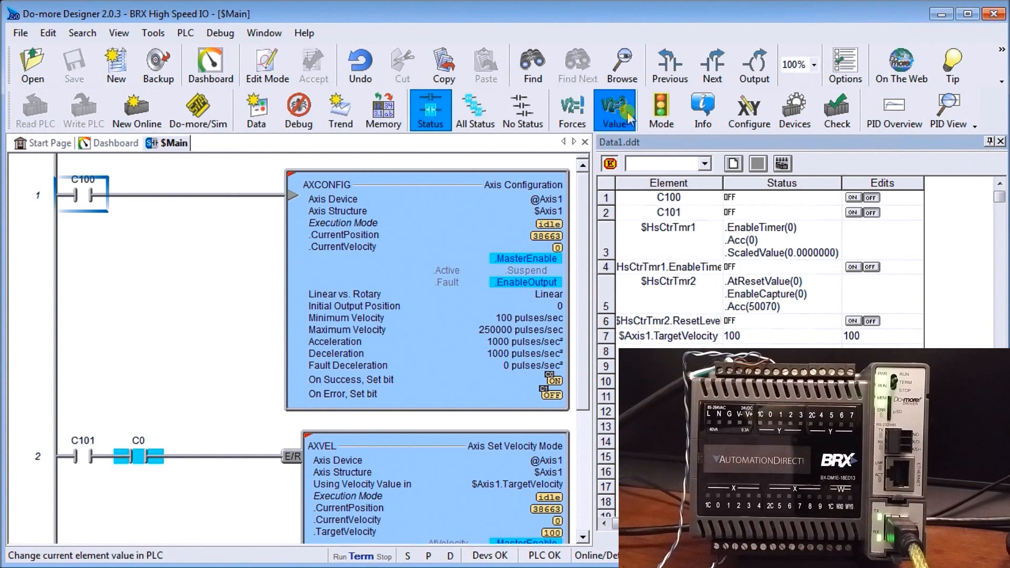
{"action": "mouse_move", "coordinate": [210, 64]}
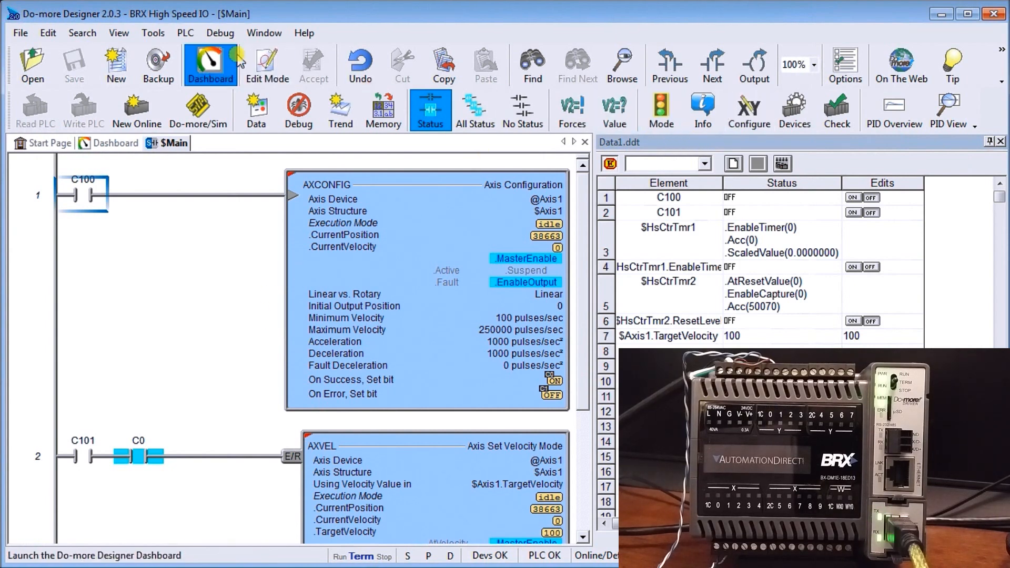
{"action": "left_click", "coordinate": [185, 33]}
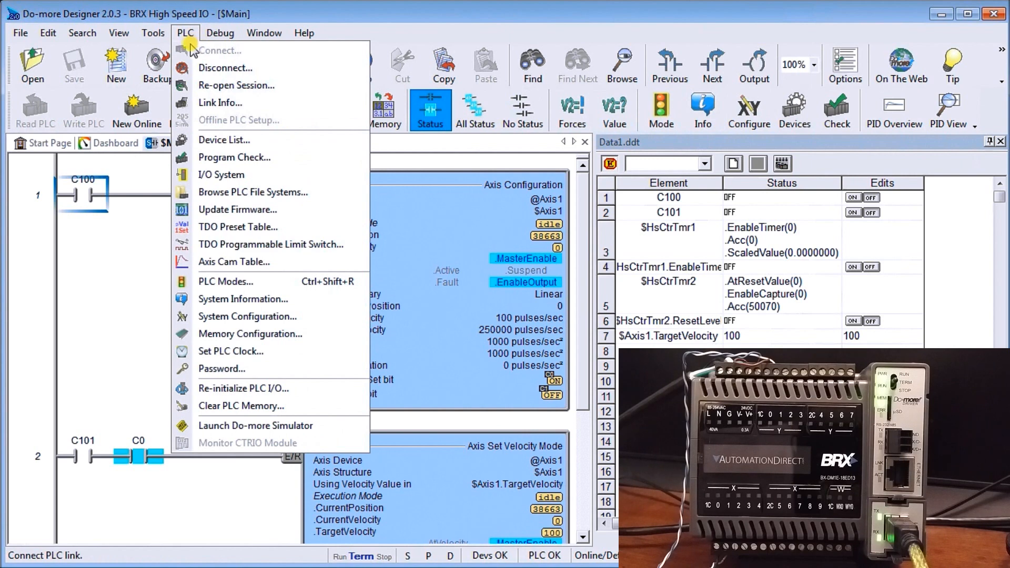
{"action": "mouse_move", "coordinate": [247, 316]}
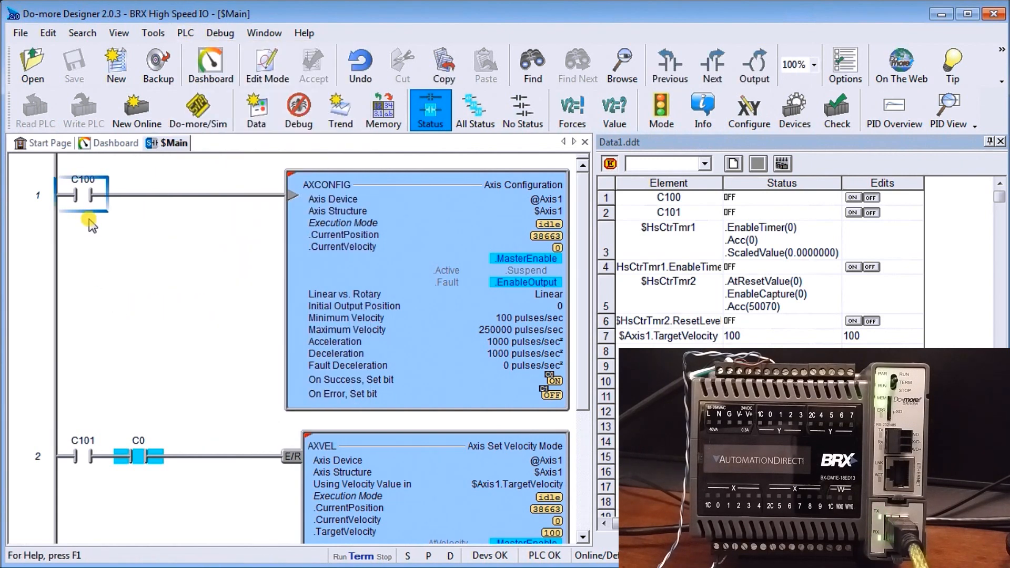
{"action": "mouse_move", "coordinate": [129, 290]}
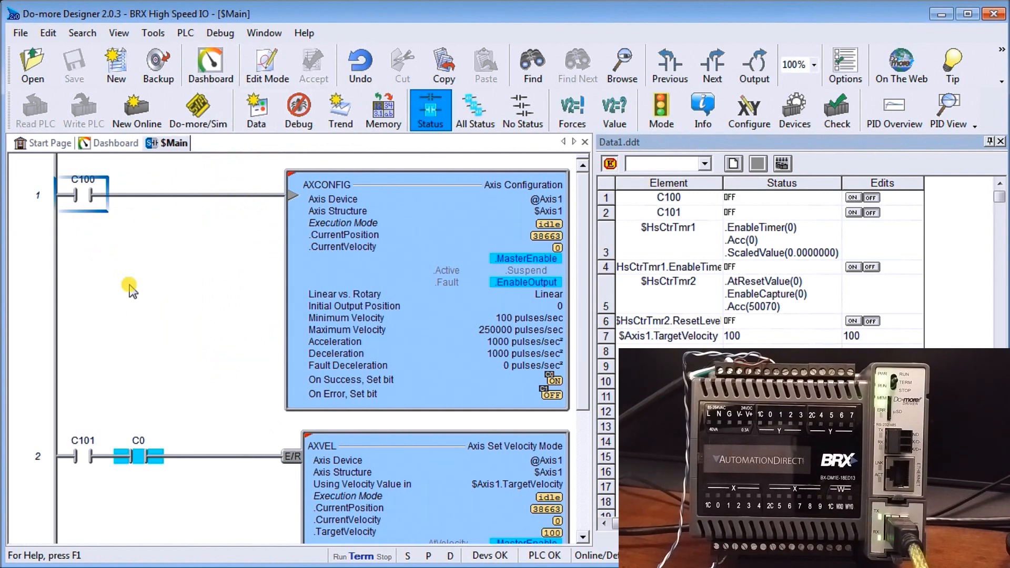
{"action": "mouse_move", "coordinate": [199, 248]}
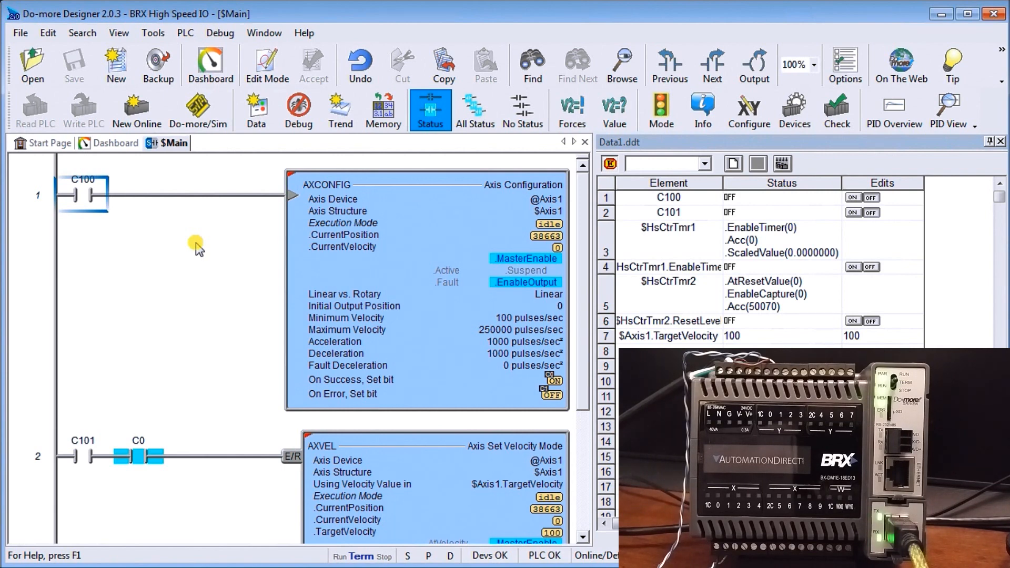
{"action": "mouse_move", "coordinate": [235, 247]}
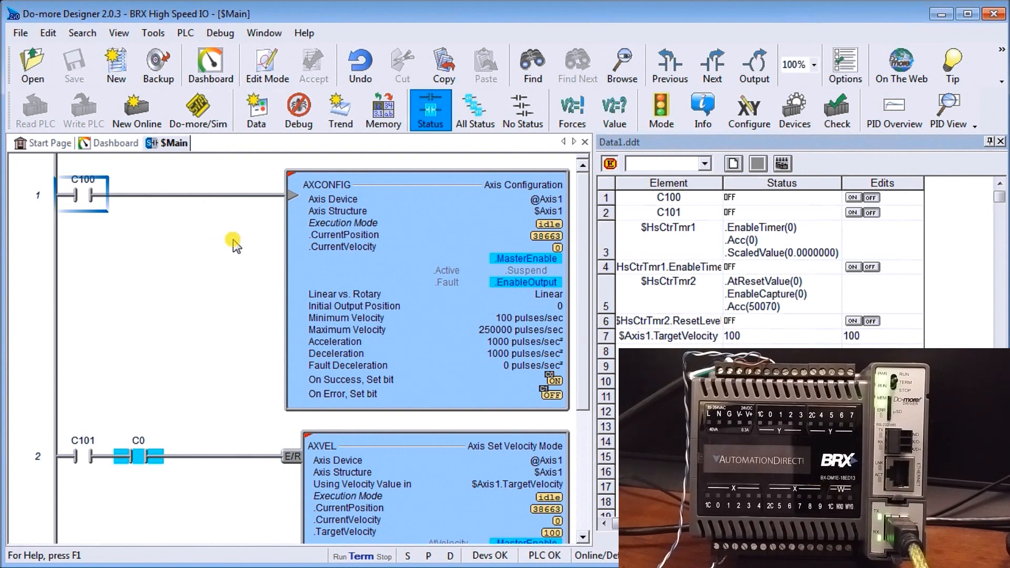
{"action": "mouse_move", "coordinate": [68, 219]}
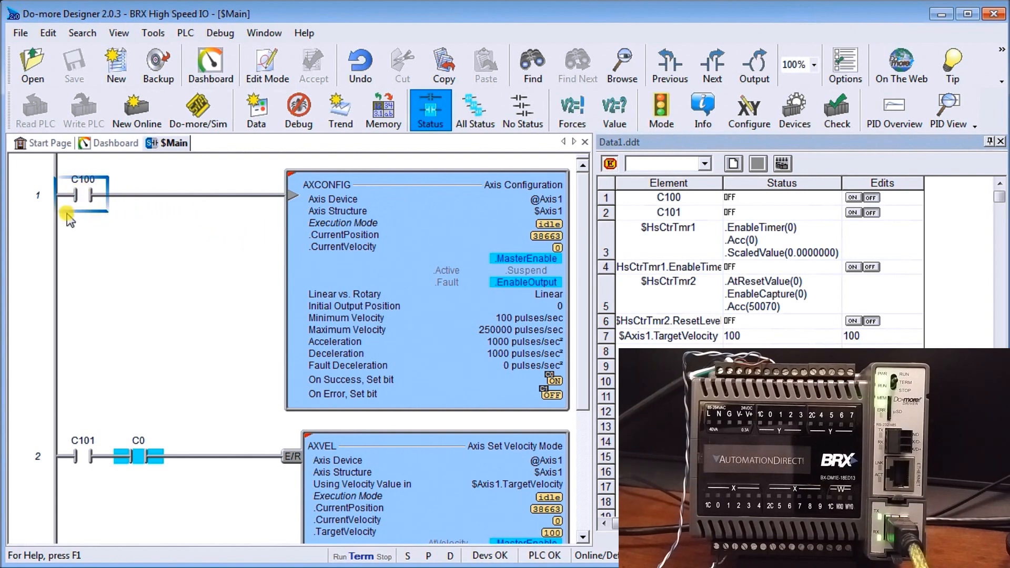
{"action": "mouse_move", "coordinate": [83, 222]}
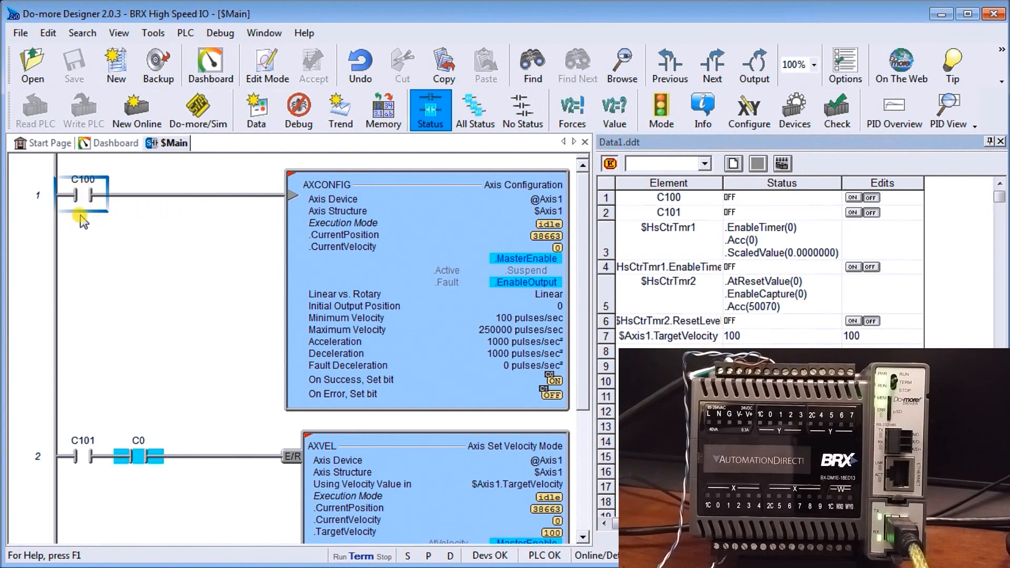
{"action": "mouse_move", "coordinate": [436, 235]}
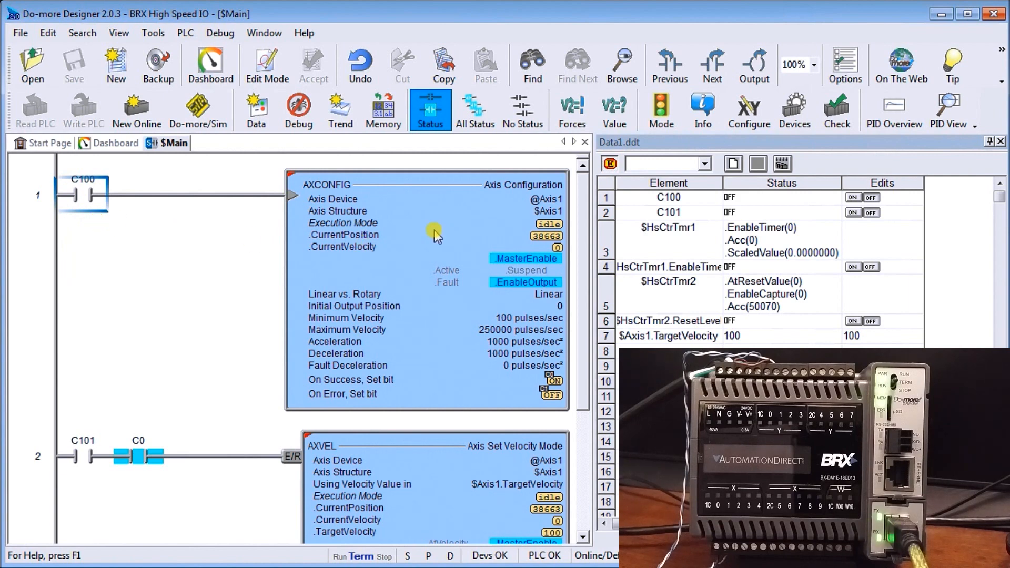
{"action": "mouse_move", "coordinate": [557, 213]}
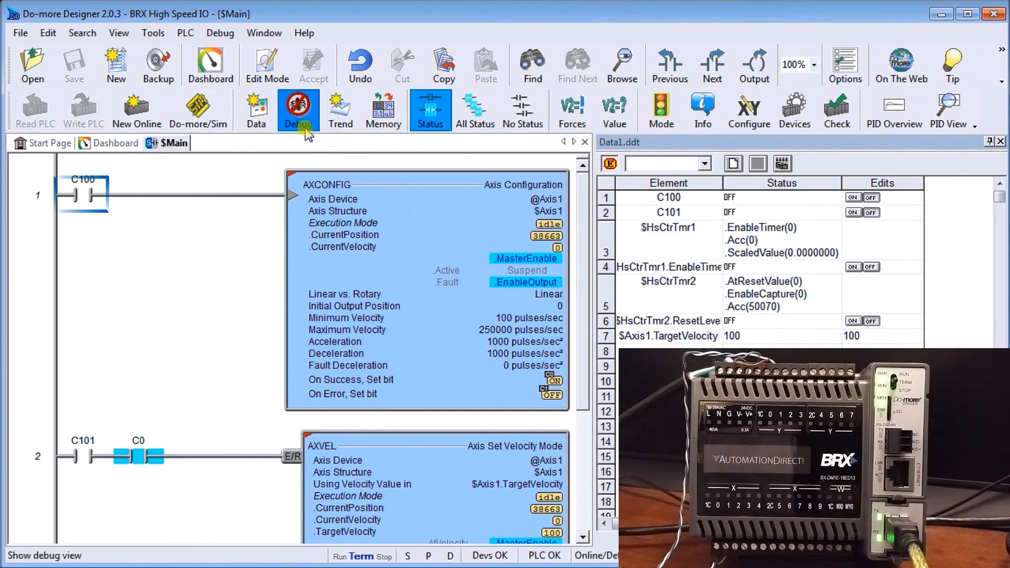
{"action": "mouse_move", "coordinate": [210, 64]}
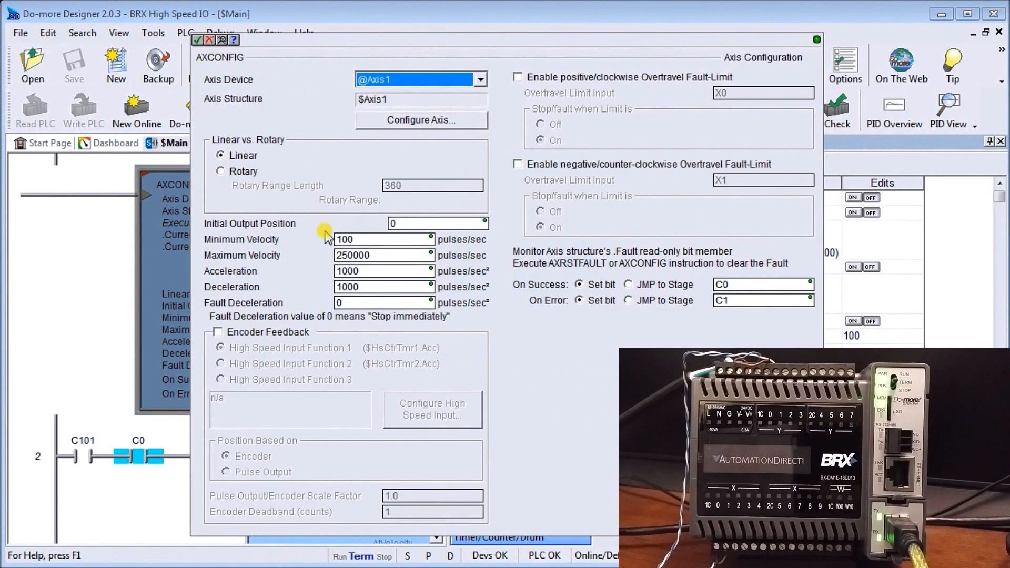
{"action": "mouse_move", "coordinate": [266, 84]}
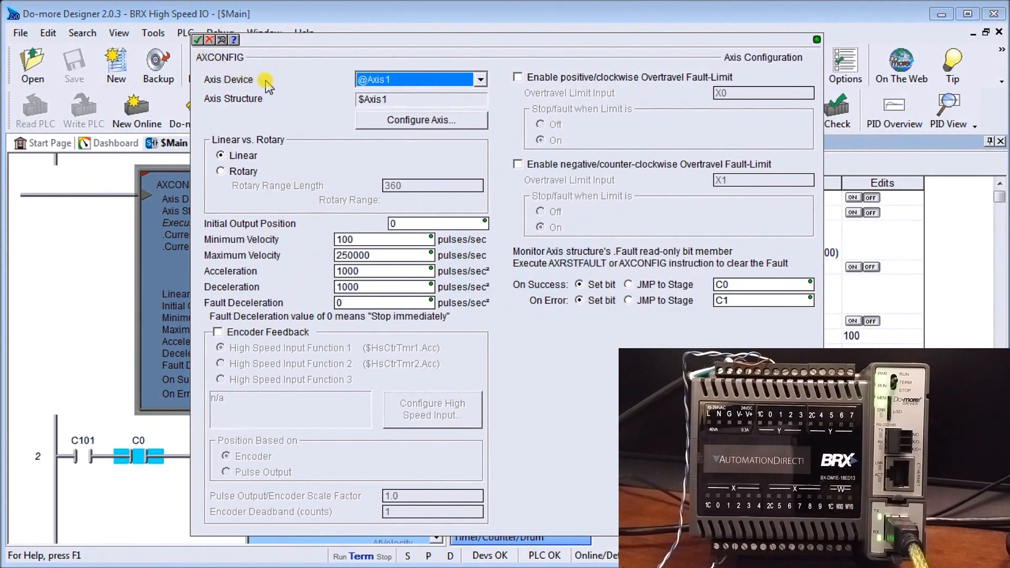
{"action": "mouse_move", "coordinate": [289, 103]}
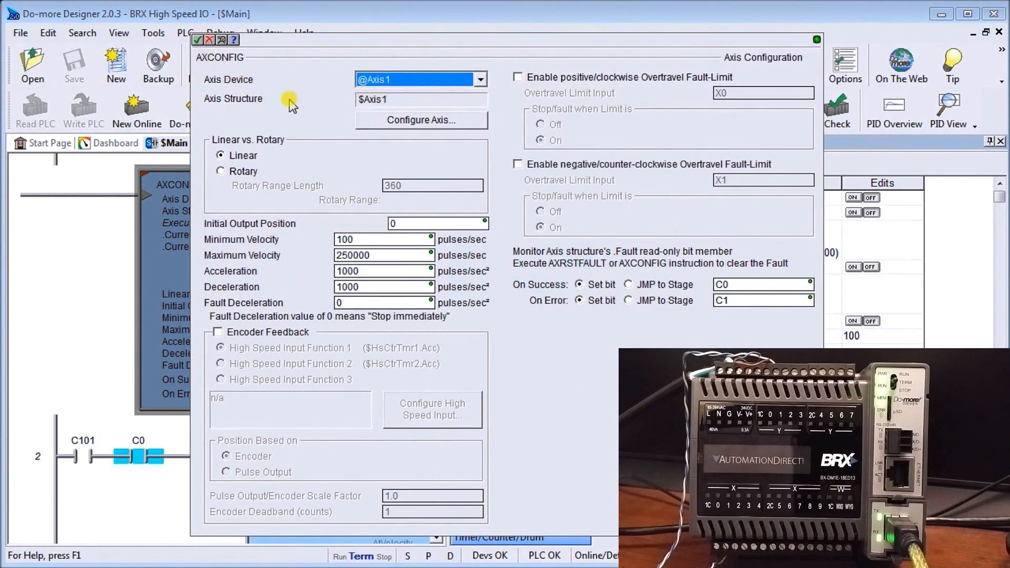
{"action": "mouse_move", "coordinate": [443, 152]}
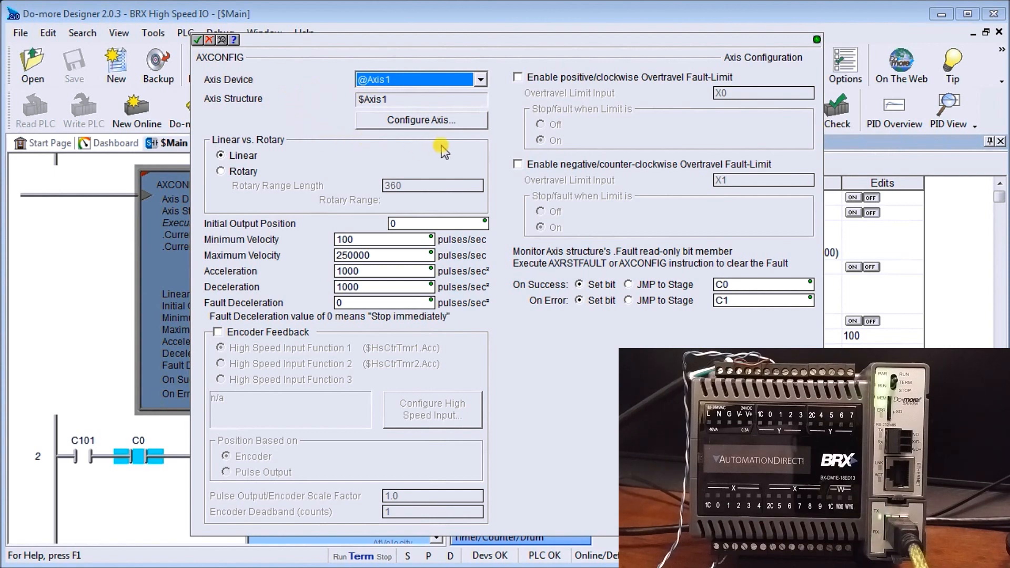
{"action": "mouse_move", "coordinate": [411, 137]}
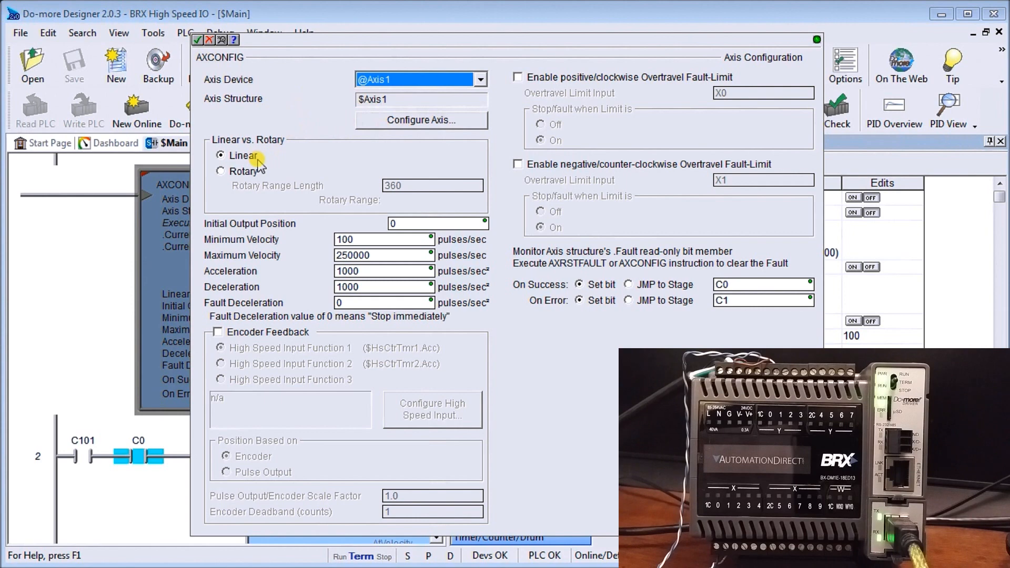
{"action": "mouse_move", "coordinate": [280, 248]}
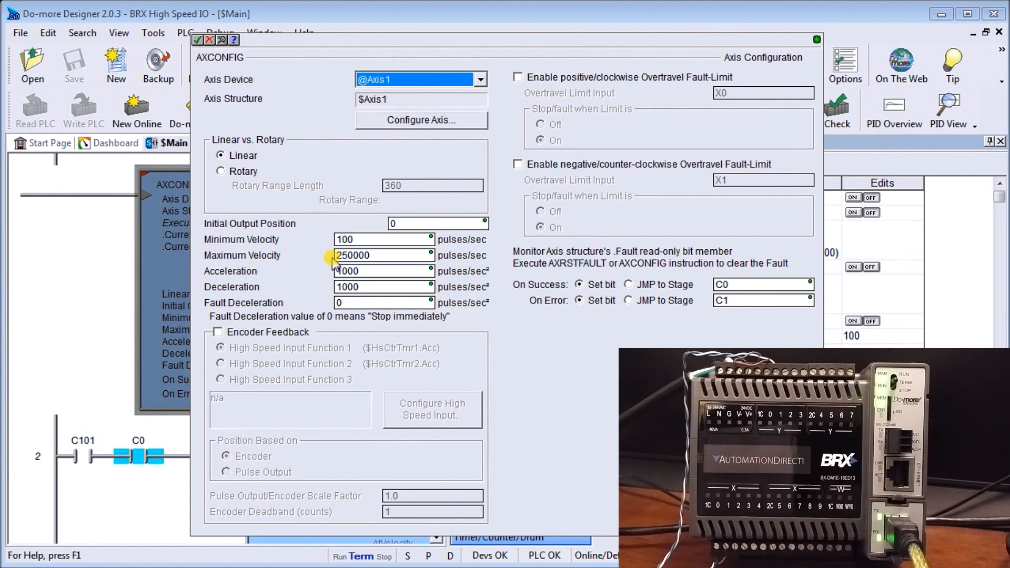
{"action": "mouse_move", "coordinate": [309, 306]}
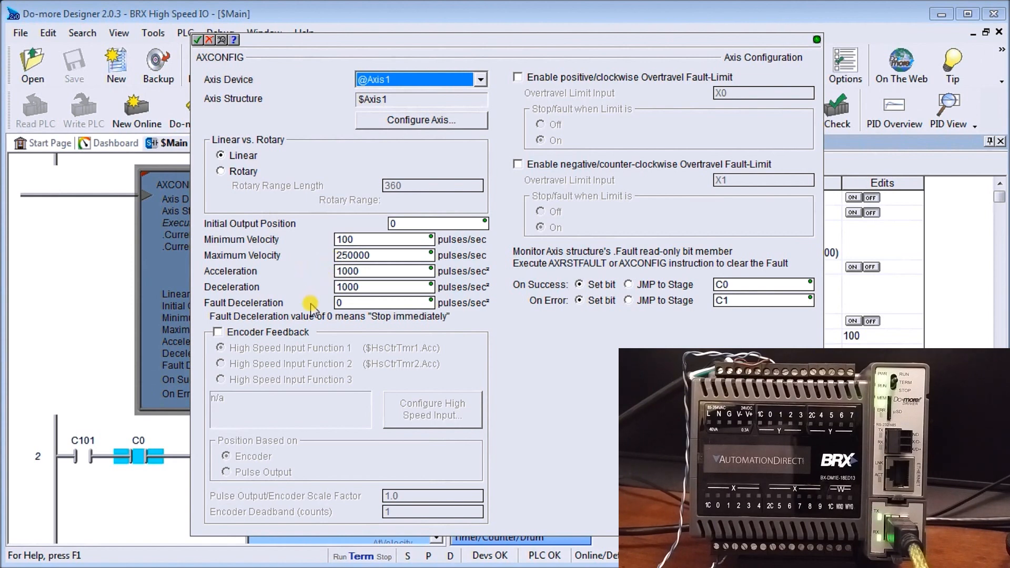
{"action": "mouse_move", "coordinate": [308, 282]}
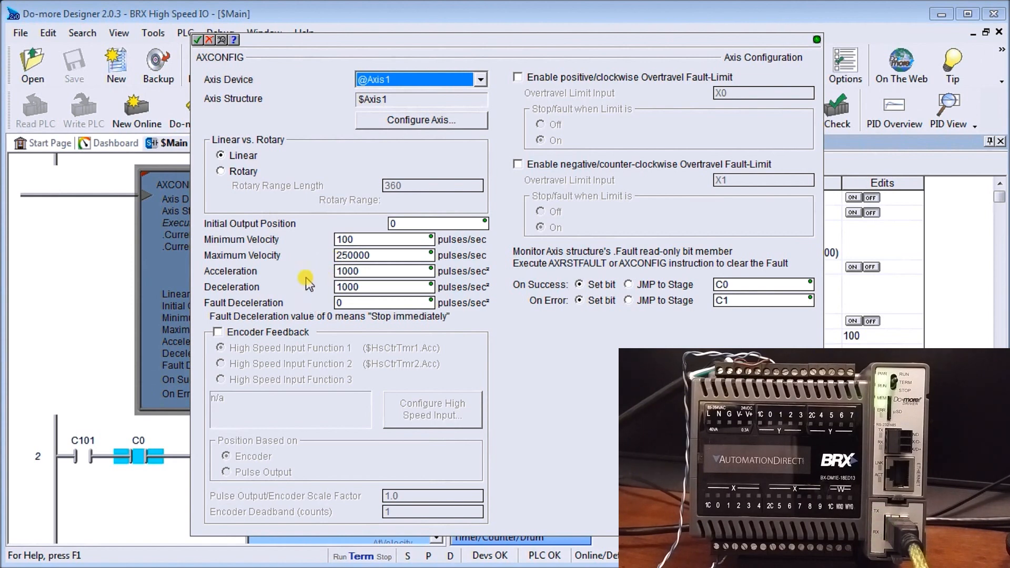
{"action": "mouse_move", "coordinate": [269, 114]}
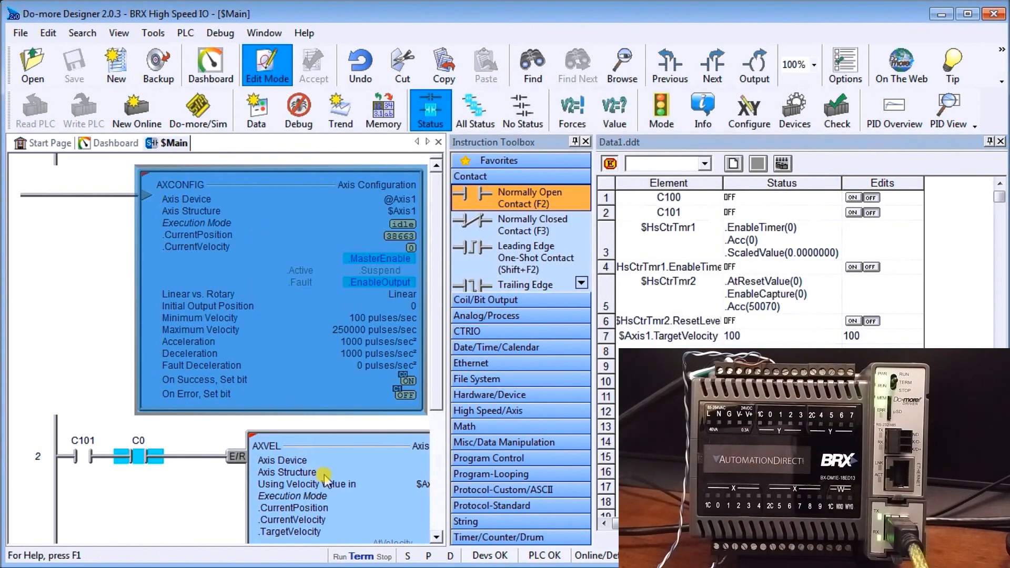
{"action": "mouse_move", "coordinate": [83, 485]}
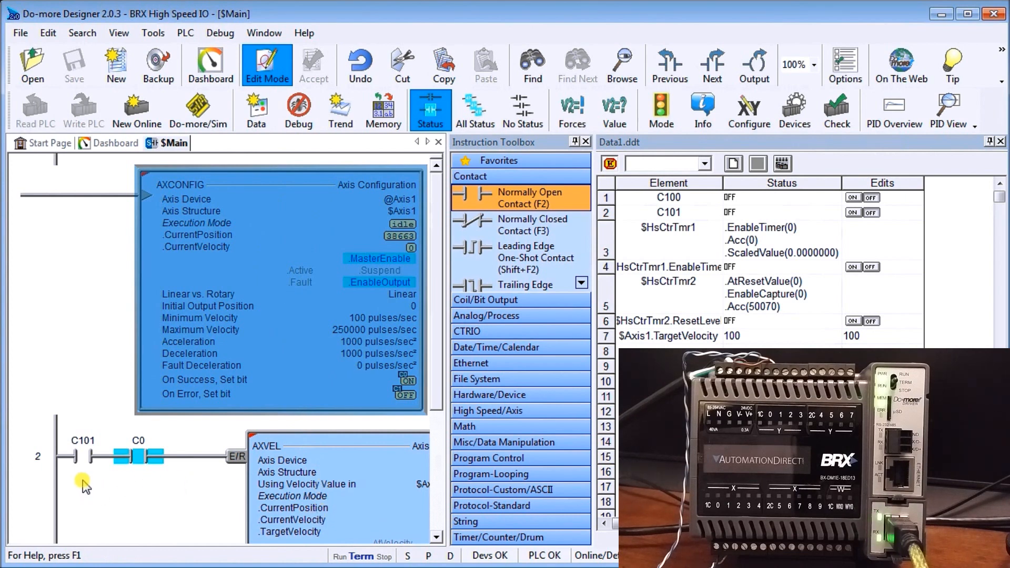
{"action": "mouse_move", "coordinate": [354, 501]}
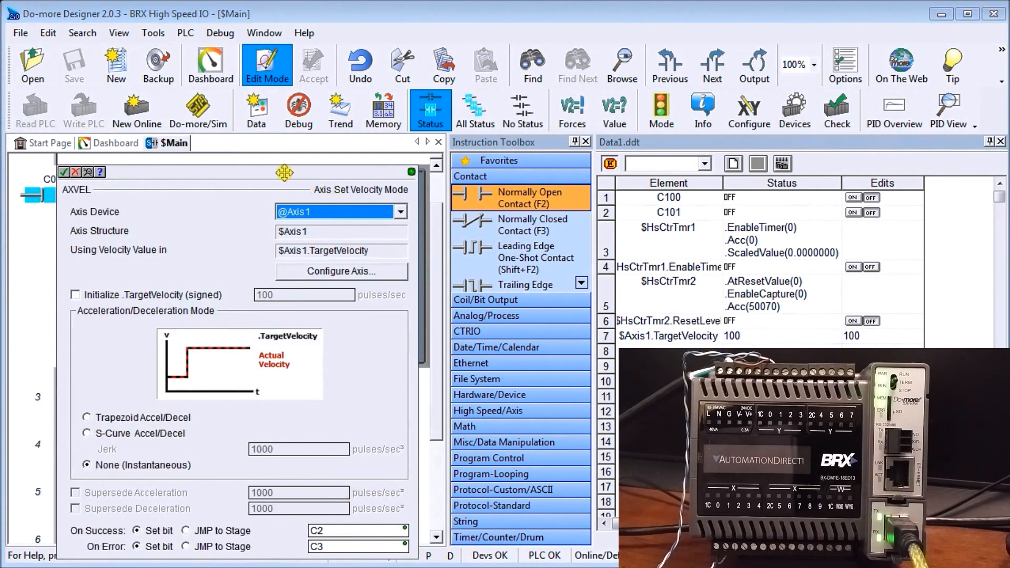
{"action": "mouse_move", "coordinate": [194, 237]}
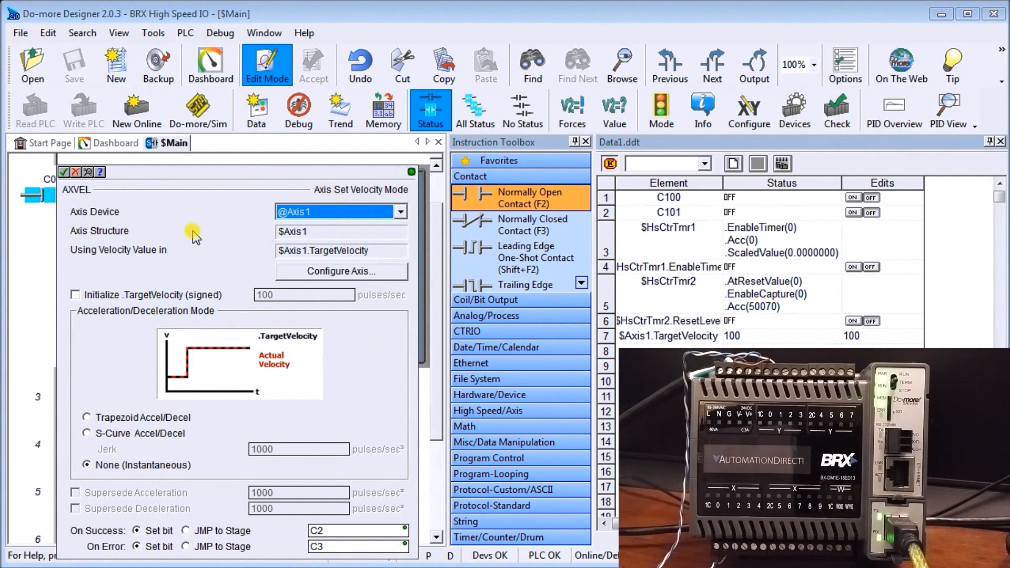
{"action": "mouse_move", "coordinate": [193, 203]}
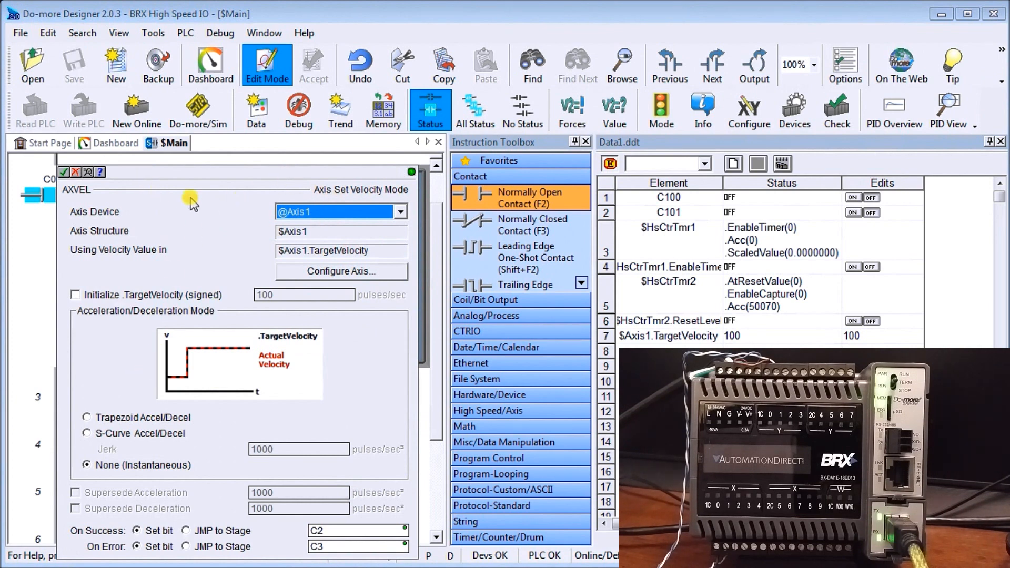
{"action": "mouse_move", "coordinate": [159, 315]}
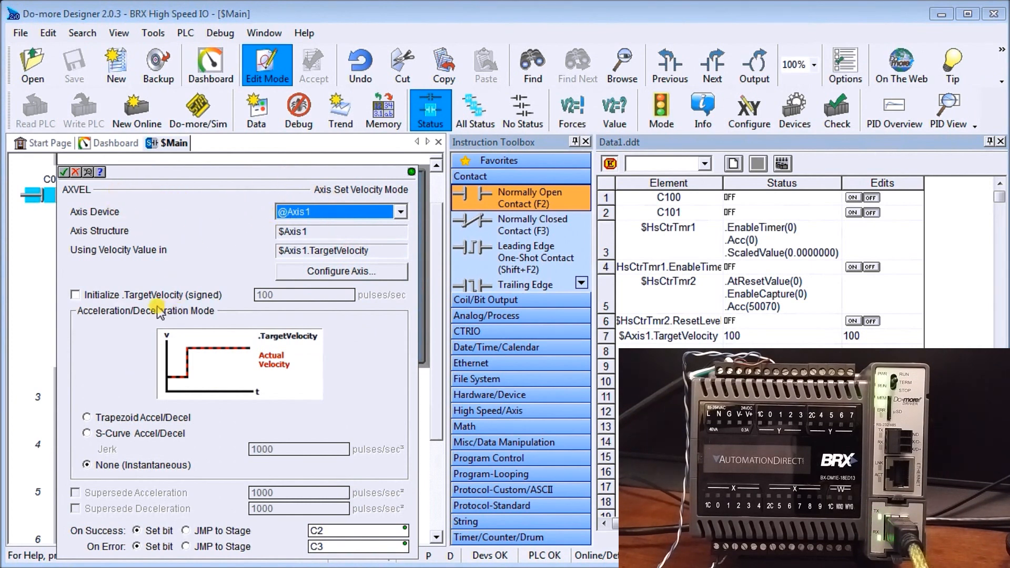
{"action": "mouse_move", "coordinate": [100, 474]}
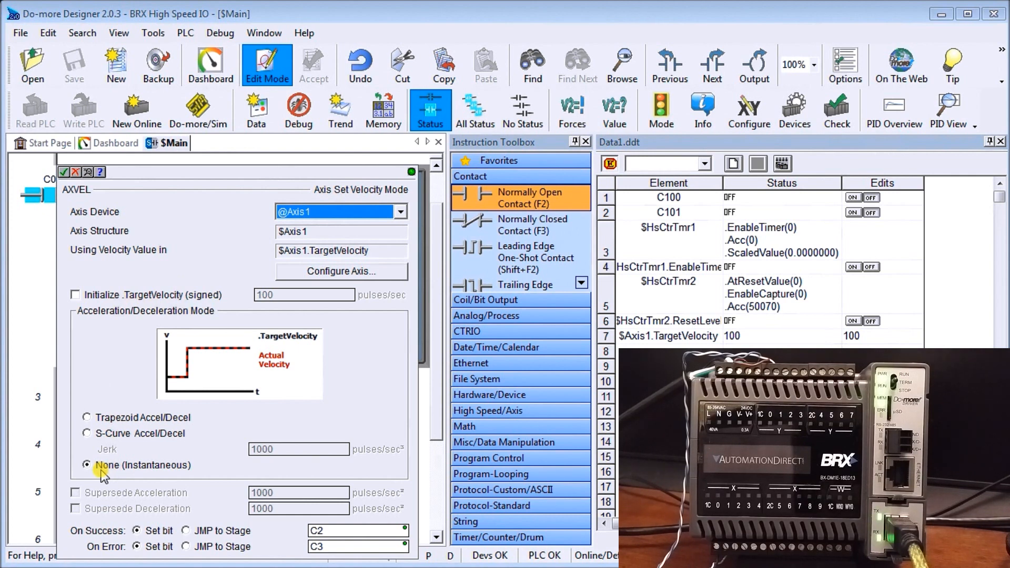
{"action": "mouse_move", "coordinate": [282, 531]}
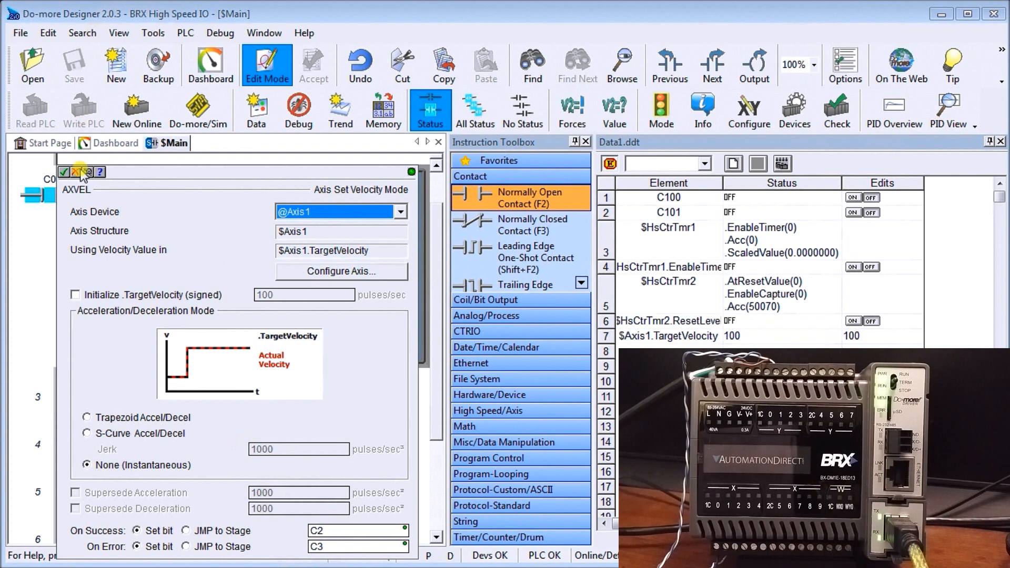
Accept the Axis1 AXVEL instruction with None (Instantaneous) acceleration on rung 2
{"action": "left_click", "coordinate": [64, 172]}
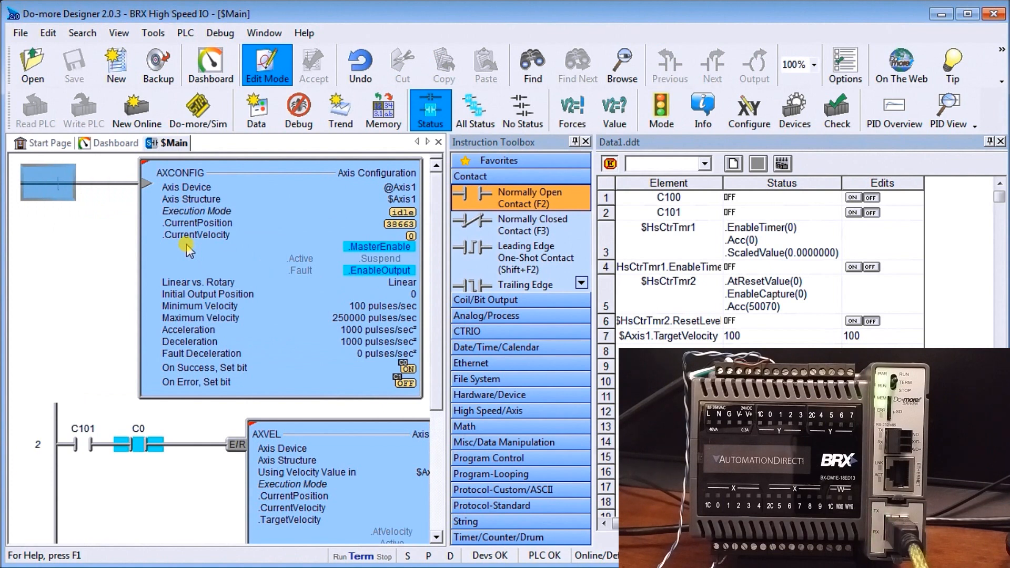
Write the AXCONFIG and AXVEL rung edits to the running PLC
{"action": "left_click", "coordinate": [267, 64]}
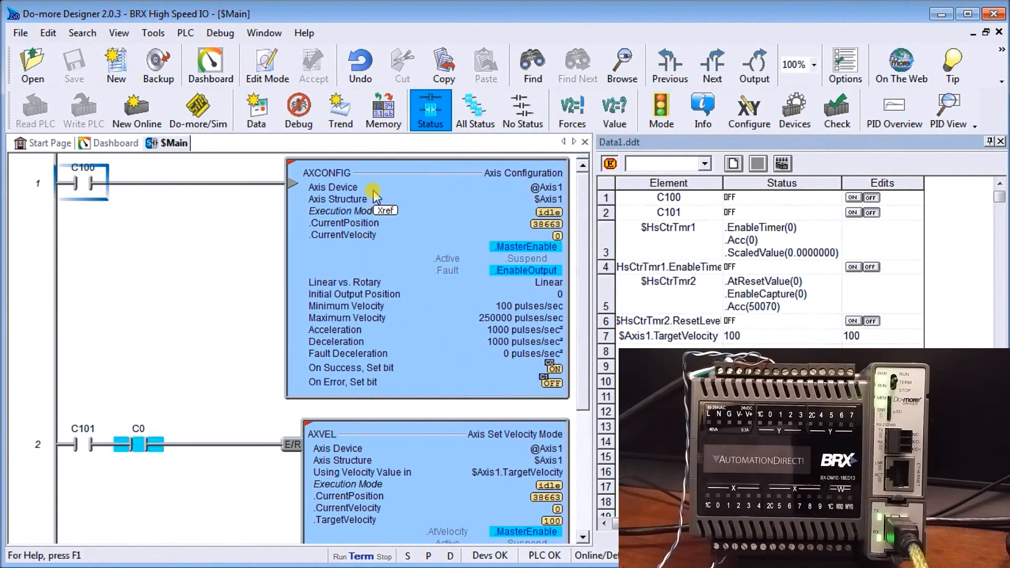
{"action": "mouse_move", "coordinate": [189, 196]}
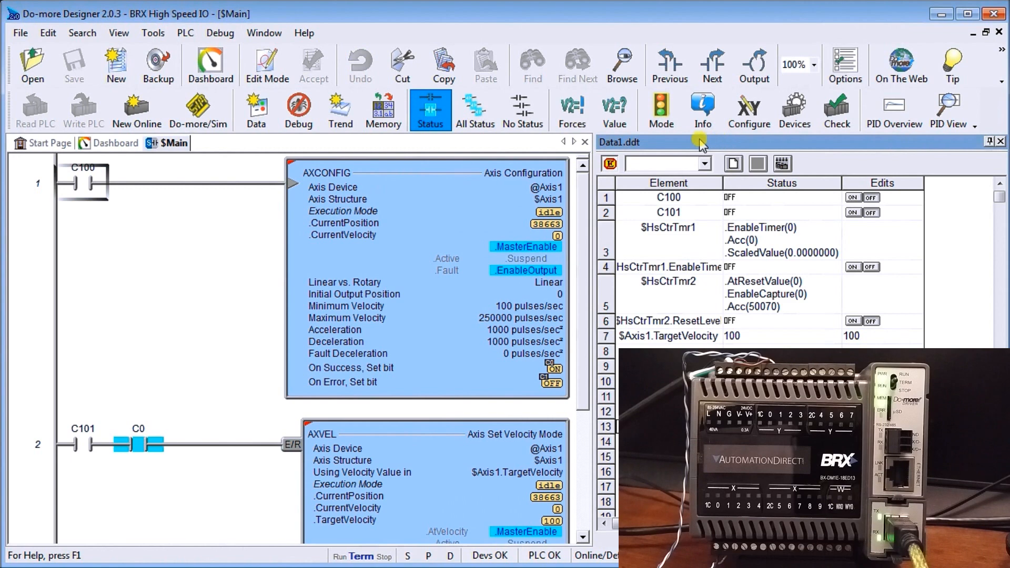
{"action": "mouse_move", "coordinate": [680, 147]}
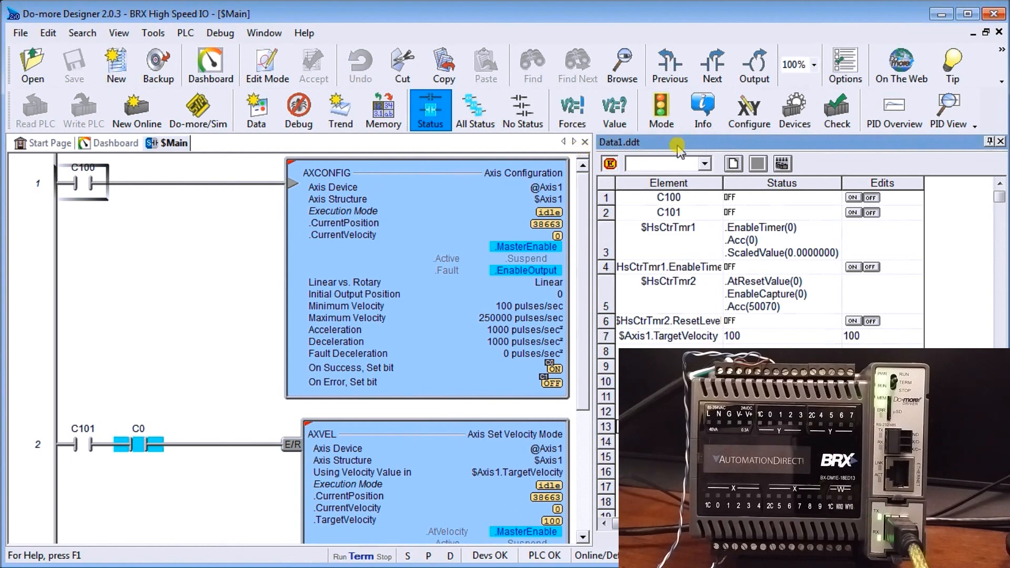
{"action": "mouse_move", "coordinate": [447, 227]}
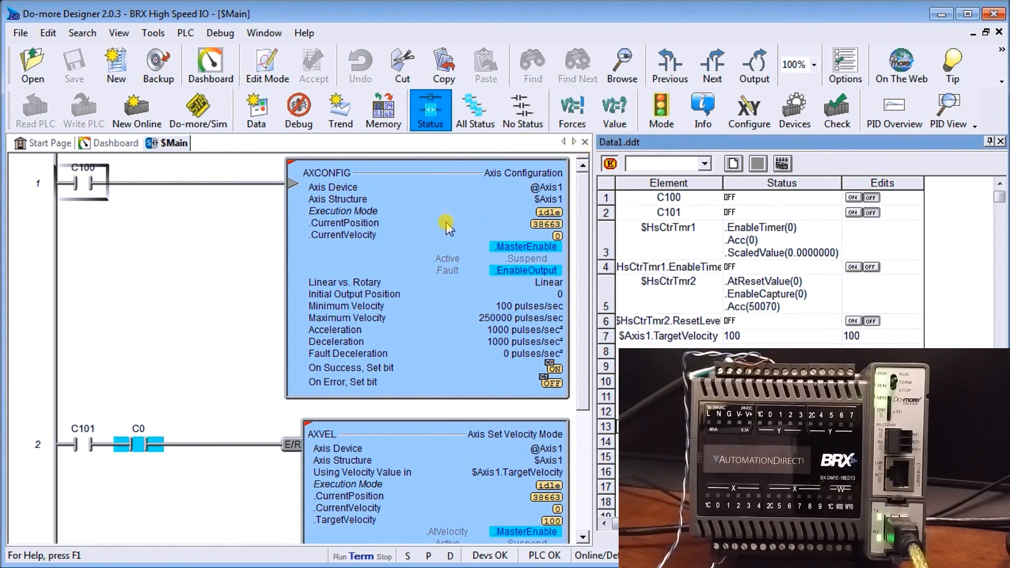
{"action": "mouse_move", "coordinate": [142, 258]}
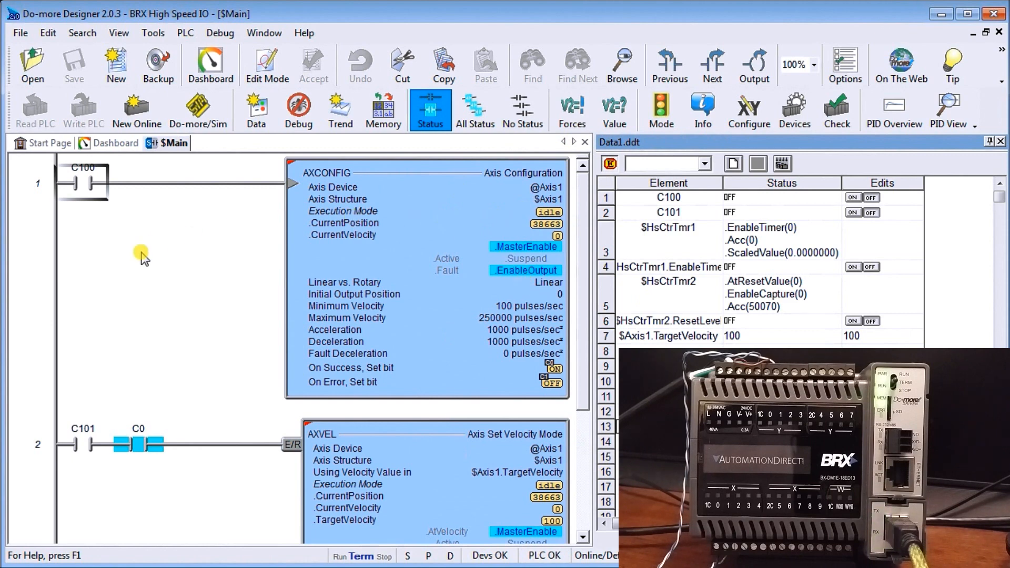
{"action": "mouse_move", "coordinate": [167, 244]}
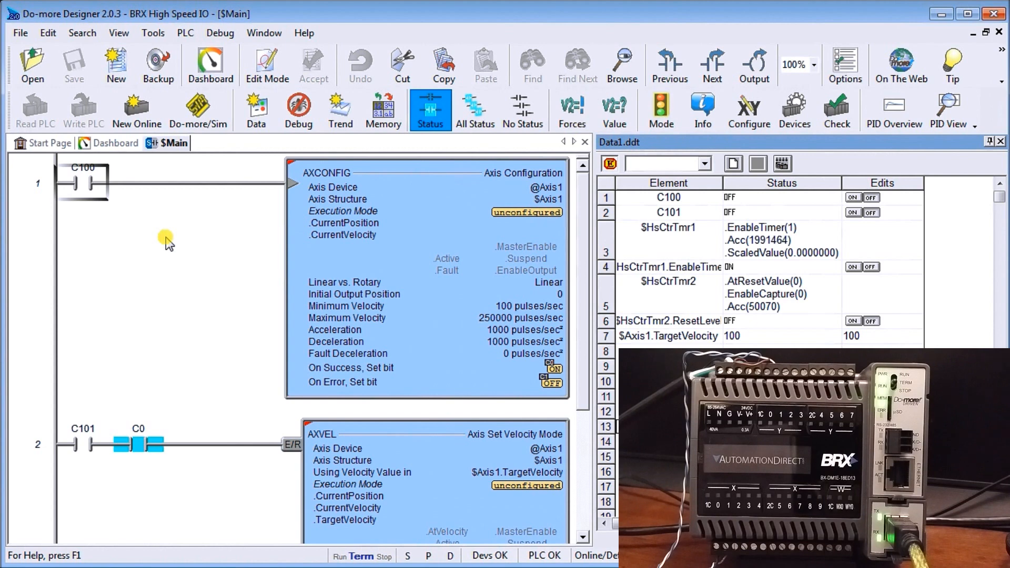
{"action": "mouse_move", "coordinate": [429, 199]}
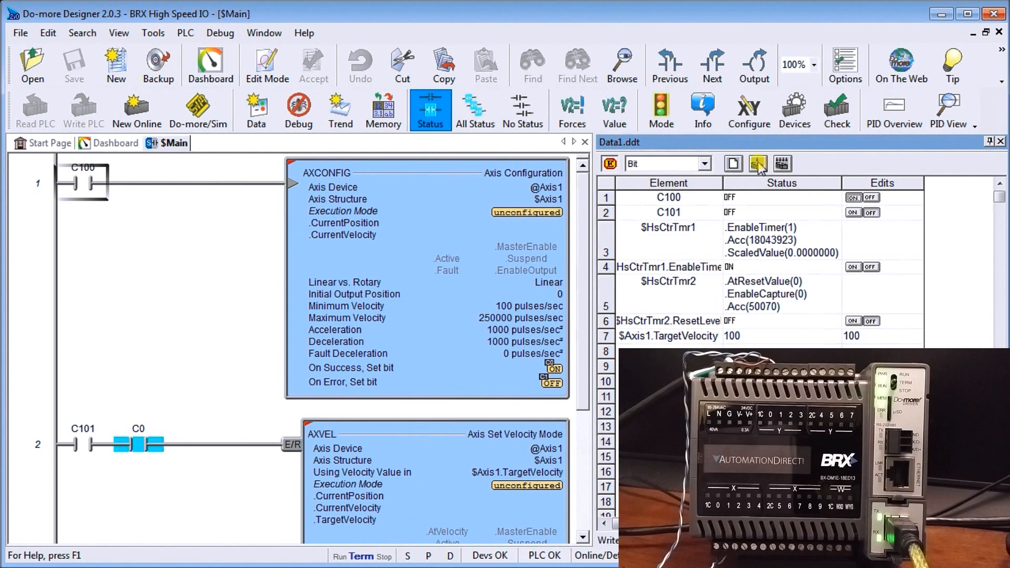
Write the pending C100 ON edit to the PLC and confirm it
{"action": "left_click", "coordinate": [758, 163]}
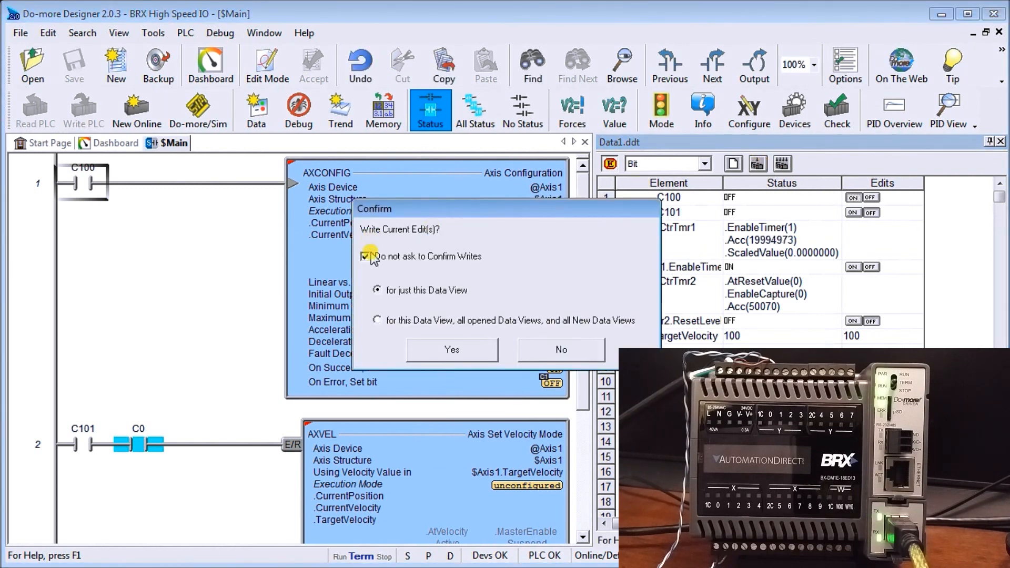
{"action": "left_click", "coordinate": [451, 350]}
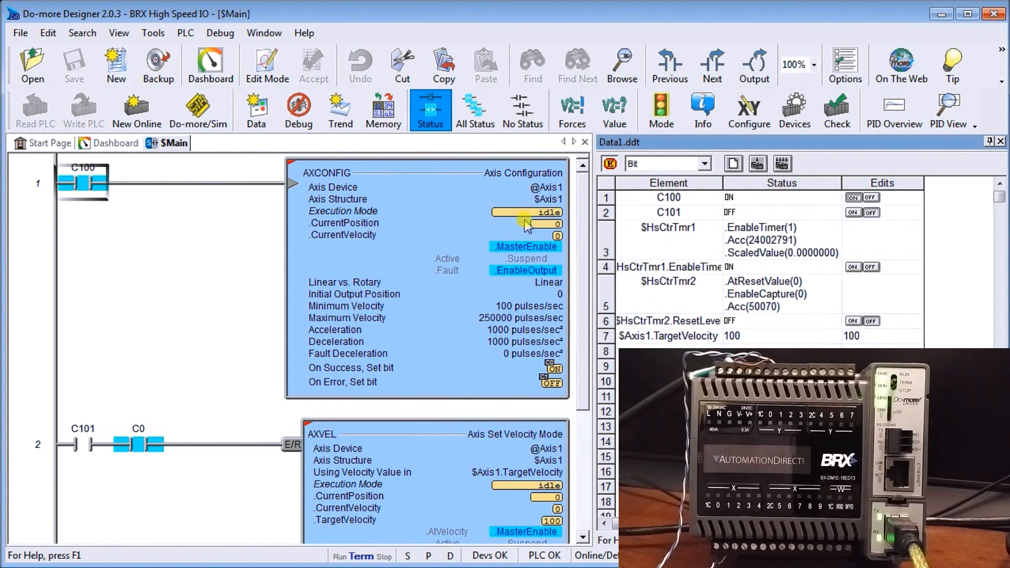
{"action": "mouse_move", "coordinate": [425, 243]}
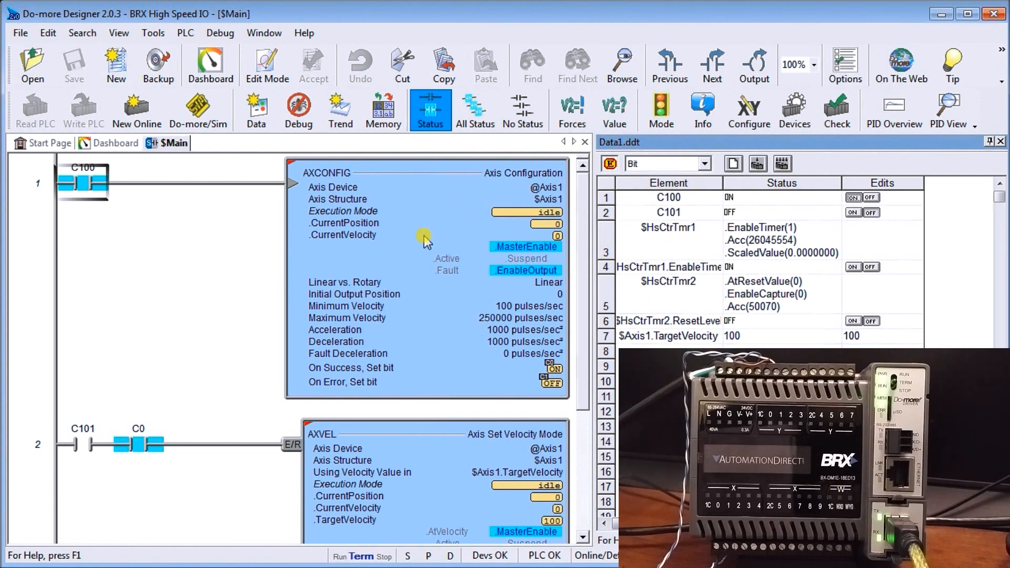
{"action": "mouse_move", "coordinate": [390, 296]}
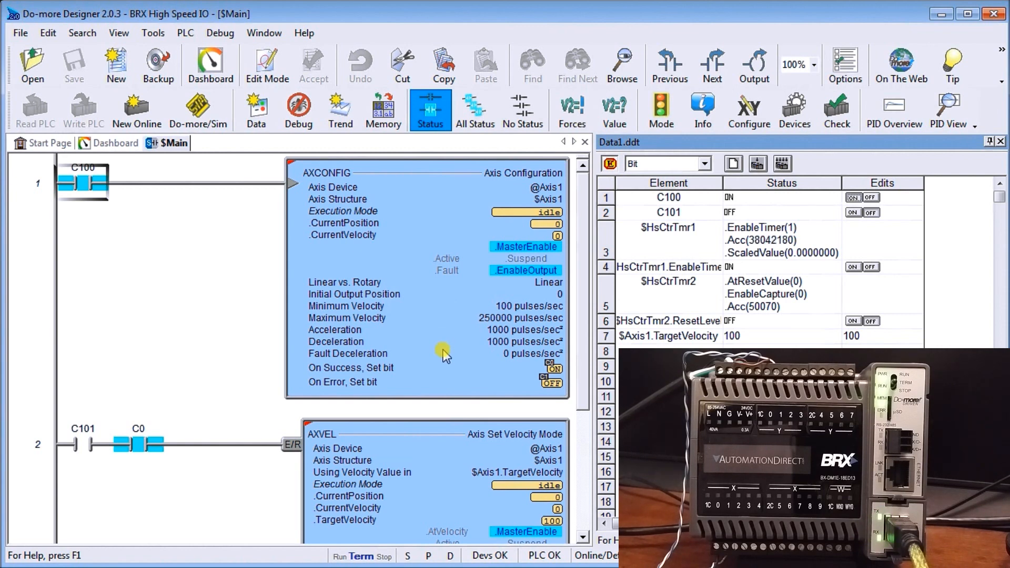
{"action": "mouse_move", "coordinate": [433, 377]}
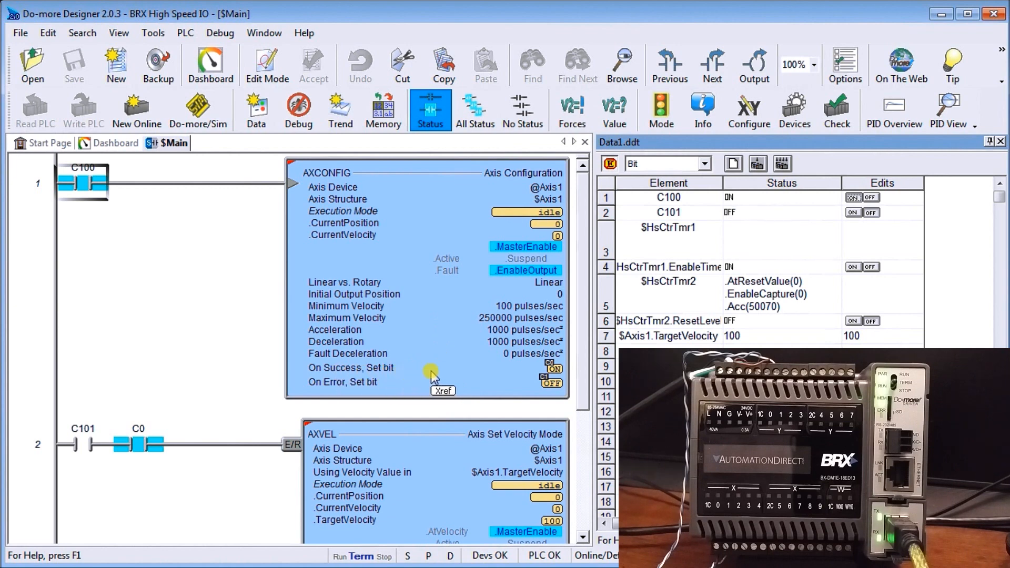
{"action": "mouse_move", "coordinate": [216, 385]}
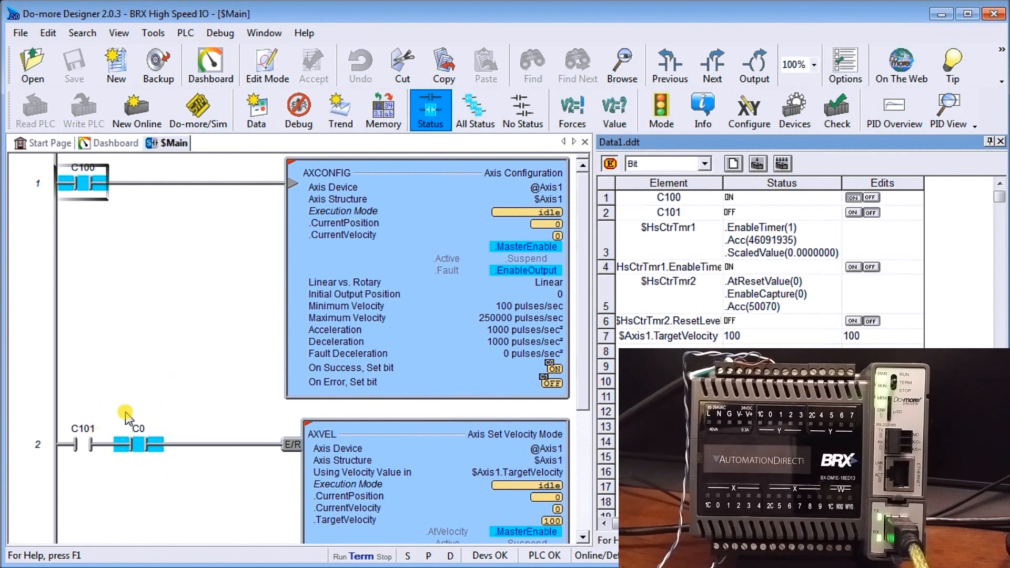
{"action": "mouse_move", "coordinate": [506, 467]}
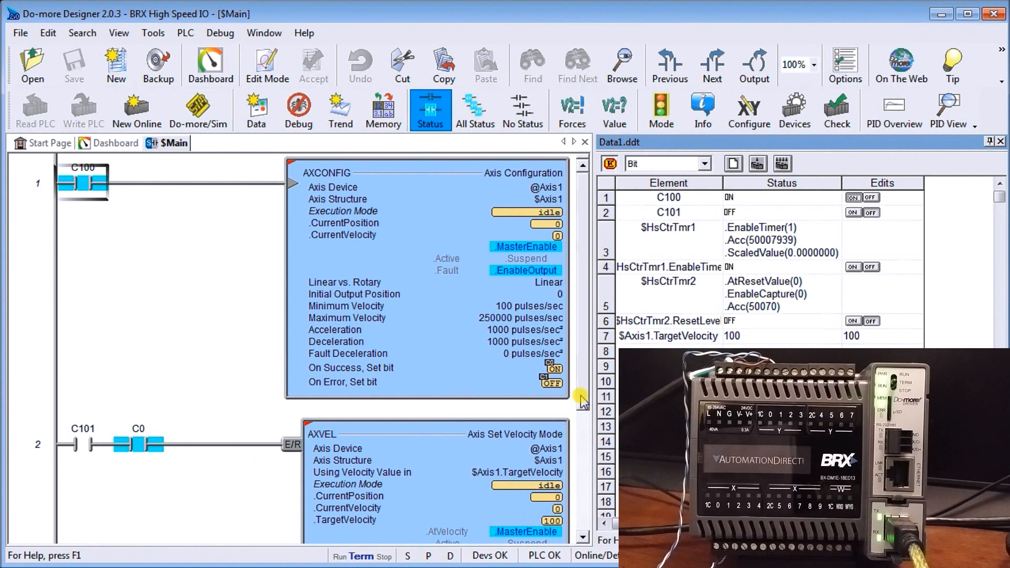
Scroll down to rung 2 and back up to watch the AXVEL rung
{"action": "scroll", "scroll_direction": "down", "scroll_amount": 3}
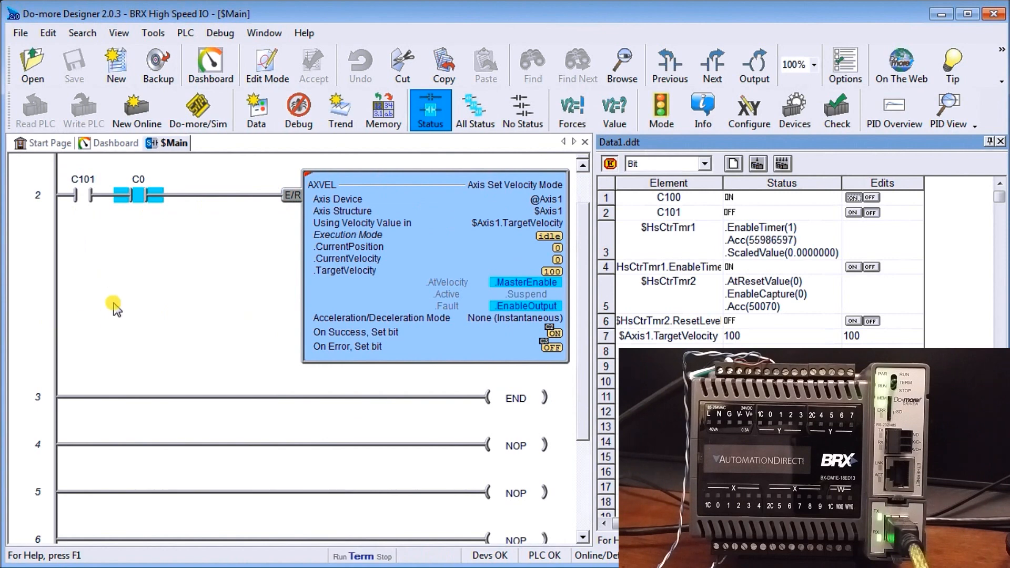
{"action": "mouse_move", "coordinate": [270, 256]}
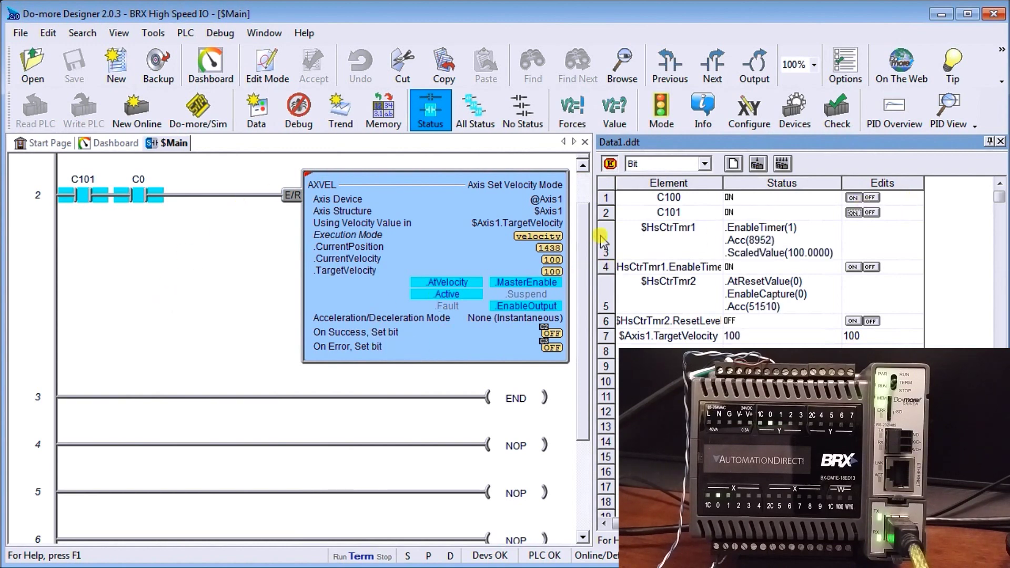
{"action": "scroll", "scroll_direction": "up", "scroll_amount": 3}
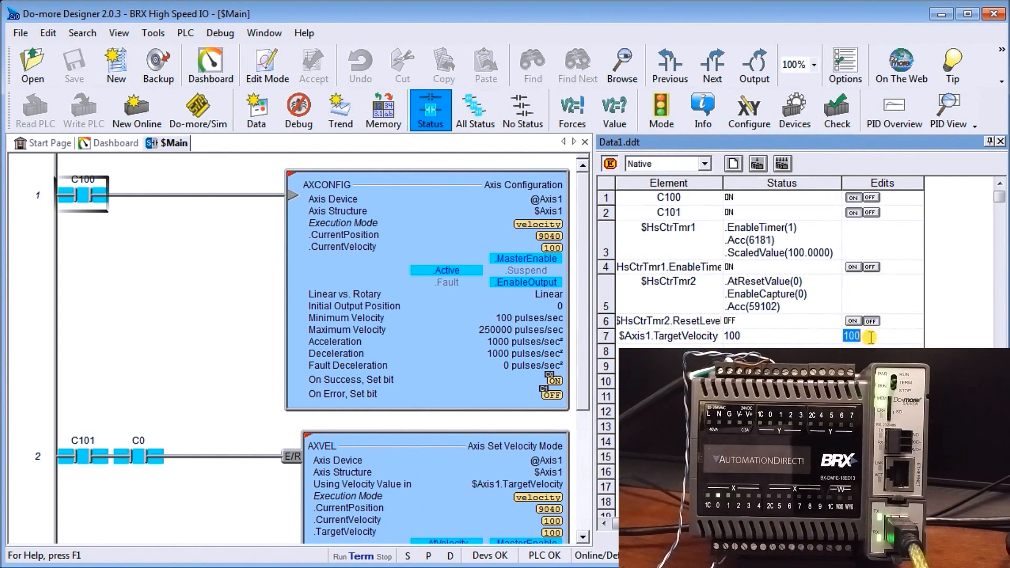
Enter $Axis1.TargetVelocity values 1000, then 250000, in the Data View
{"action": "type", "text": "1000"}
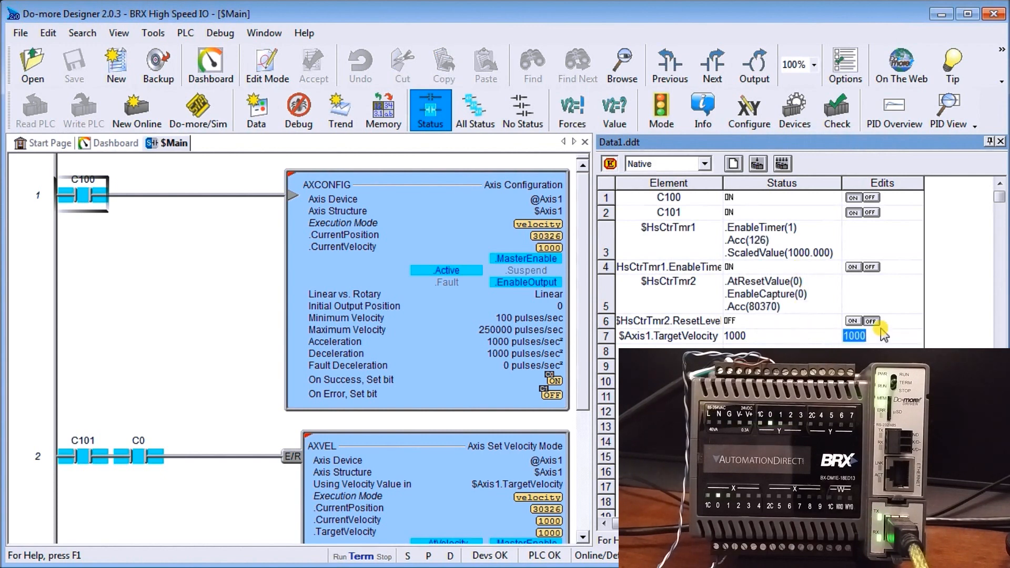
{"action": "type", "text": "2500"}
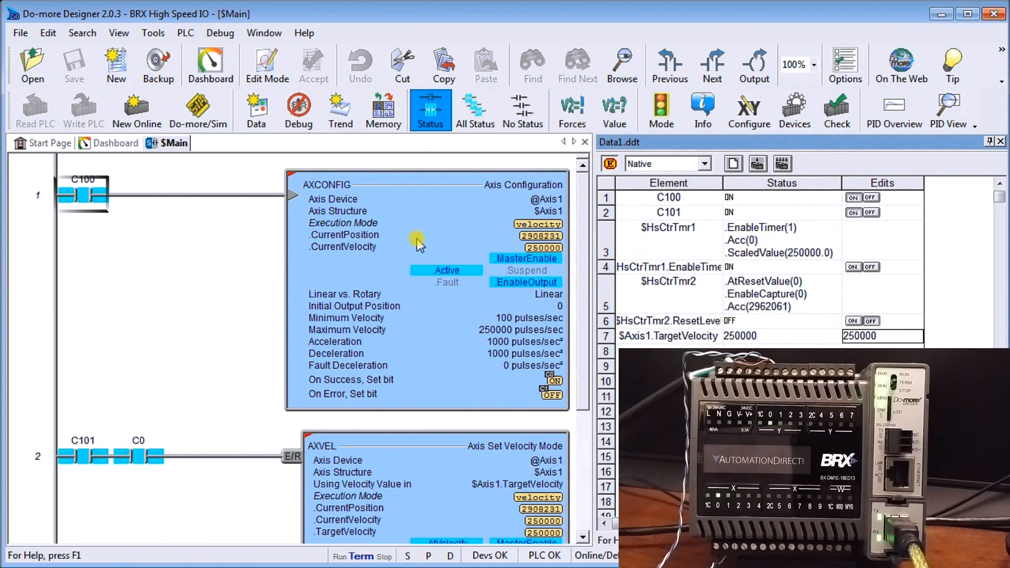
{"action": "mouse_move", "coordinate": [443, 209]}
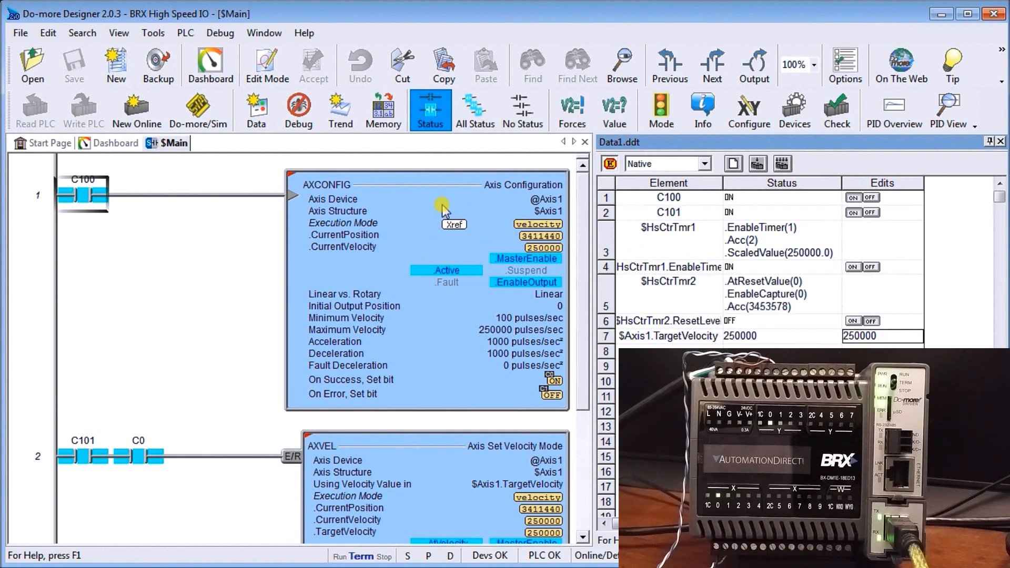
{"action": "mouse_move", "coordinate": [383, 300]}
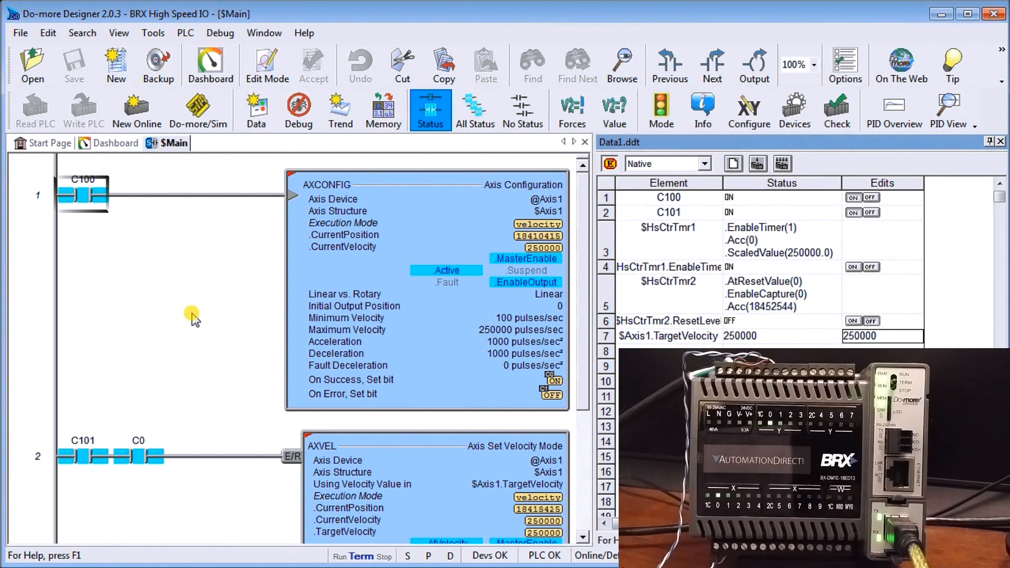
{"action": "mouse_move", "coordinate": [250, 285]}
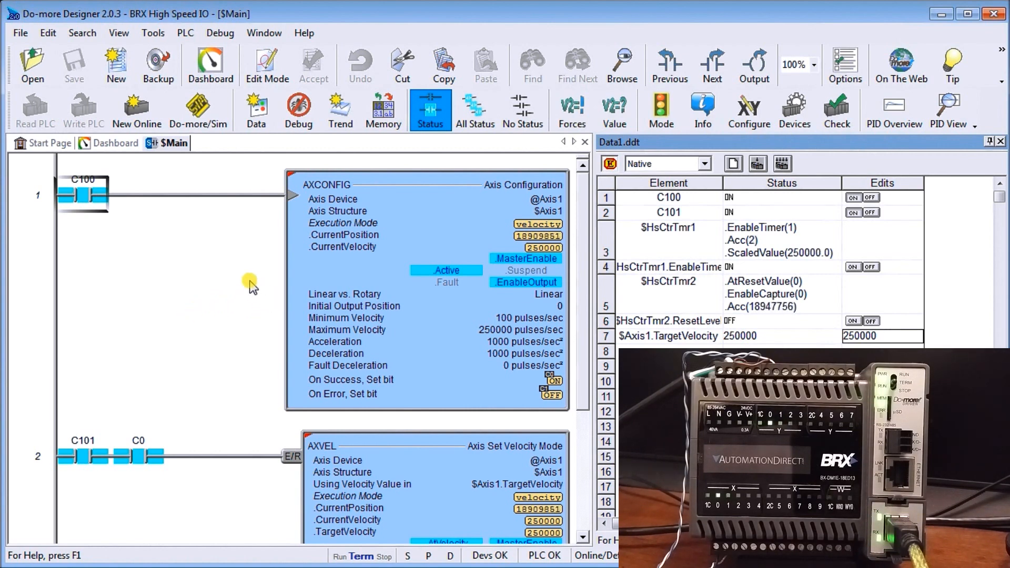